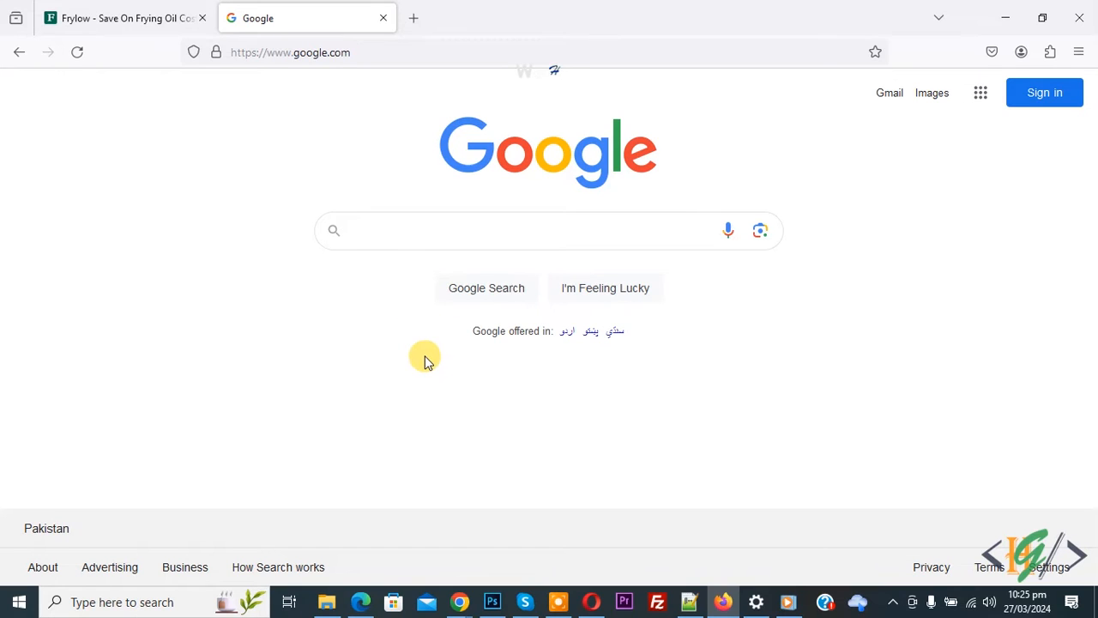
mouse_move(392, 284)
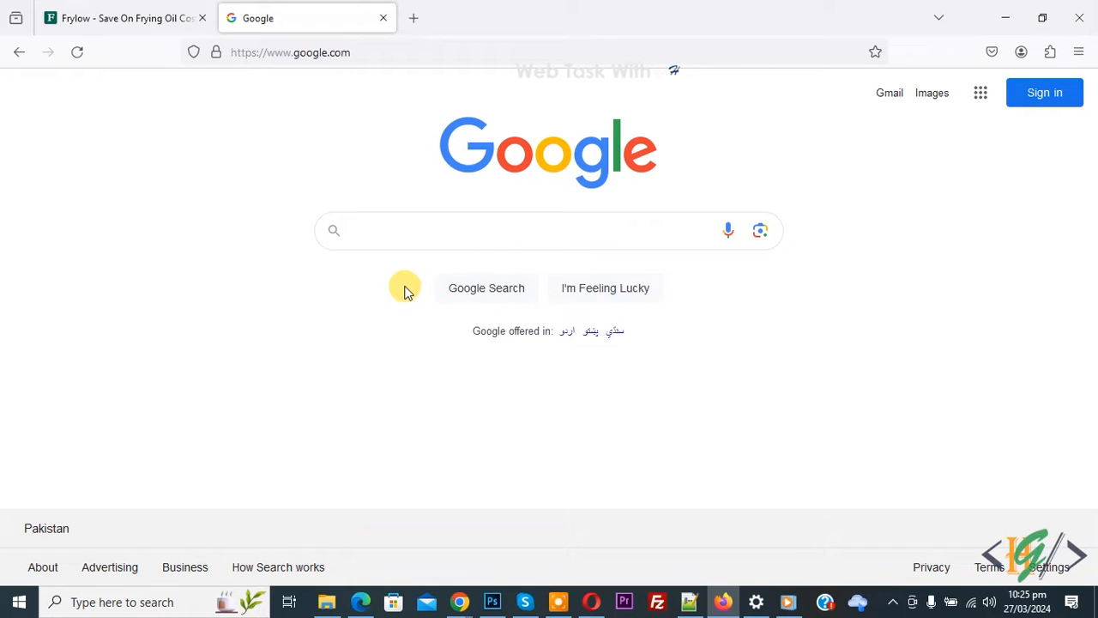
mouse_move(387, 293)
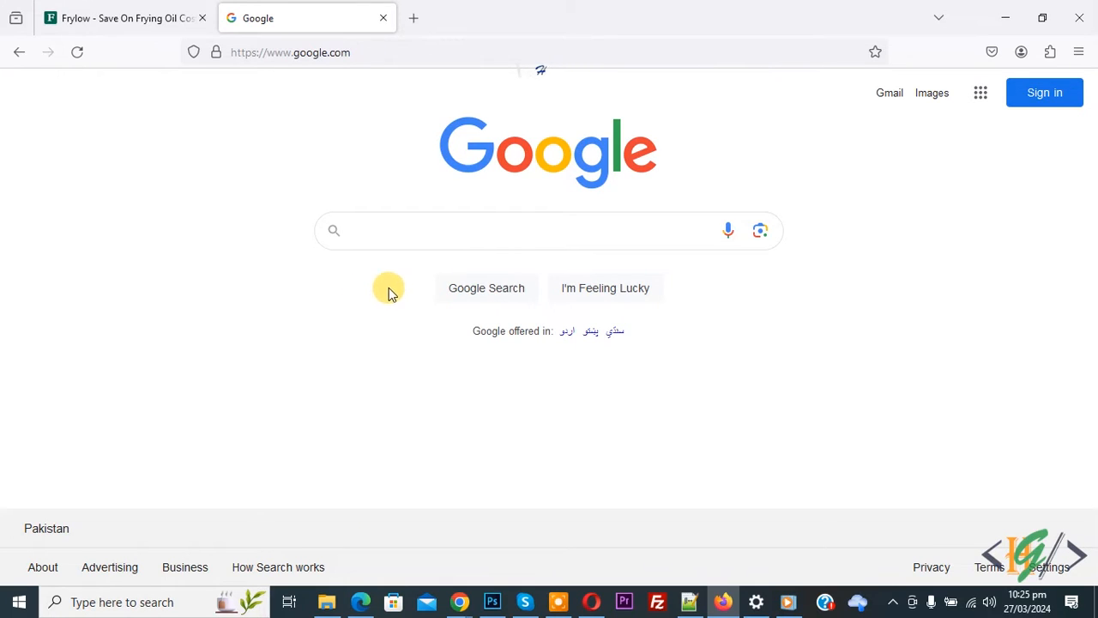
mouse_move(402, 309)
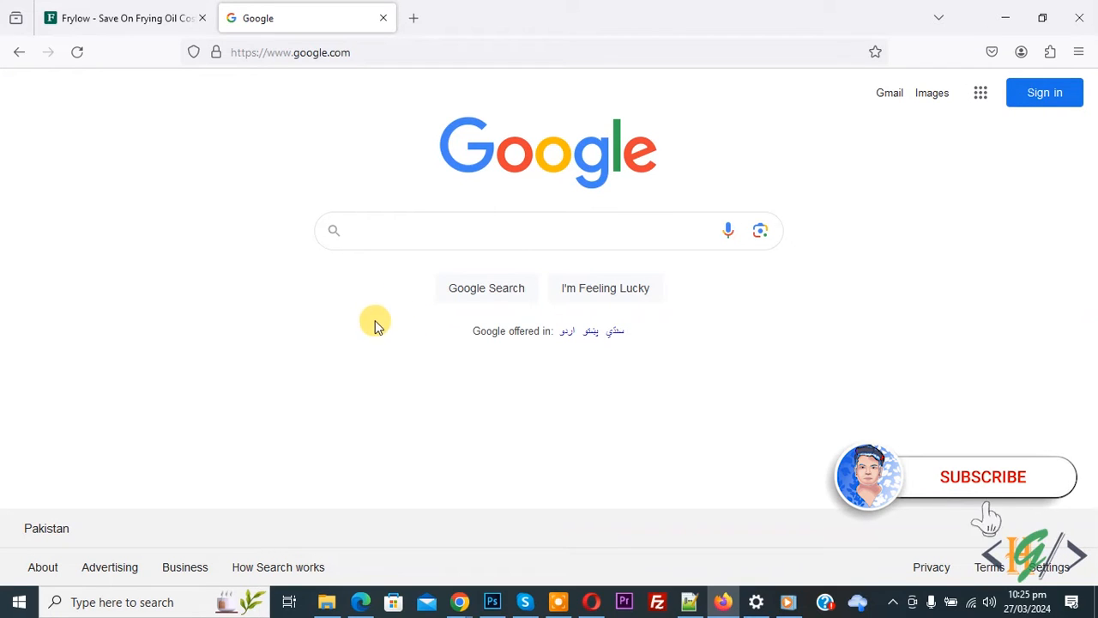
mouse_move(382, 334)
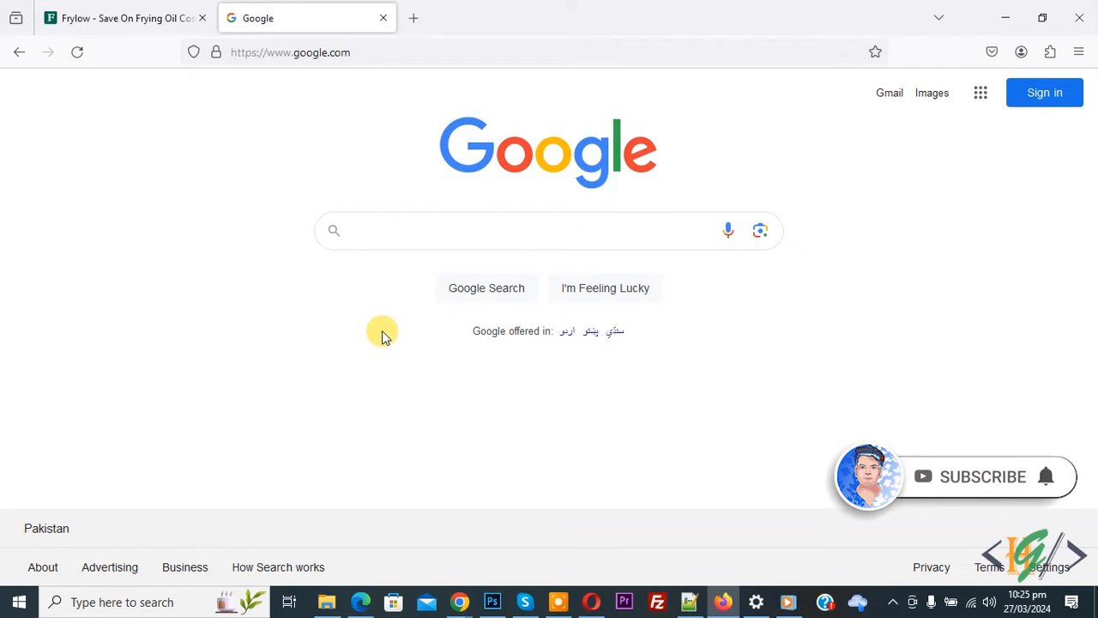
mouse_move(429, 308)
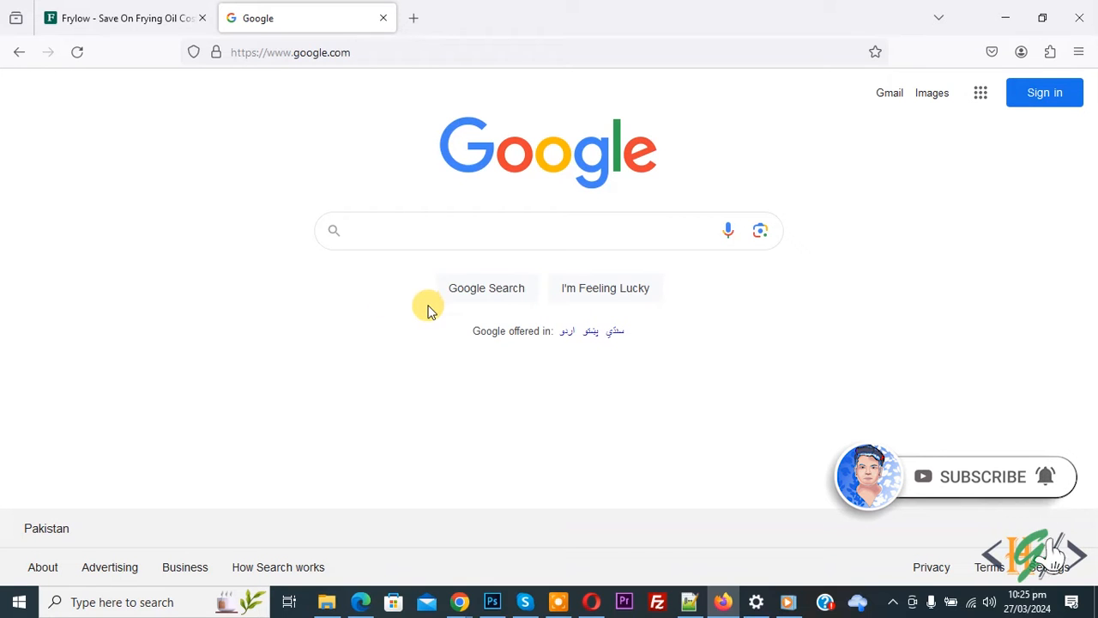
Search Google for 'leechblock ng firefox'.
left_click(532, 230)
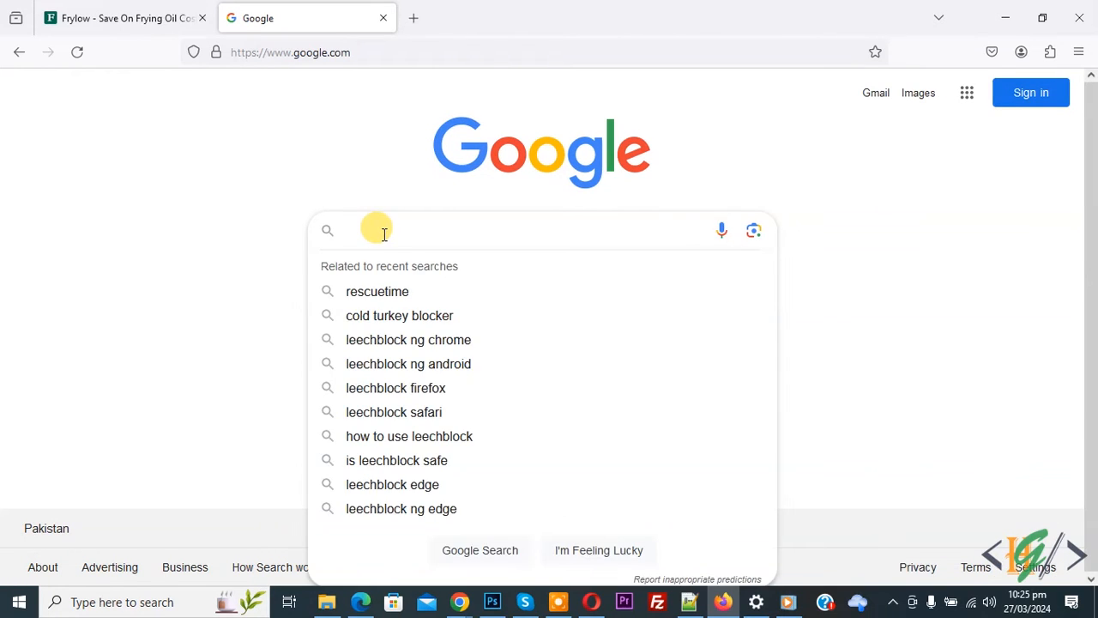
type("leechblock ng firefox")
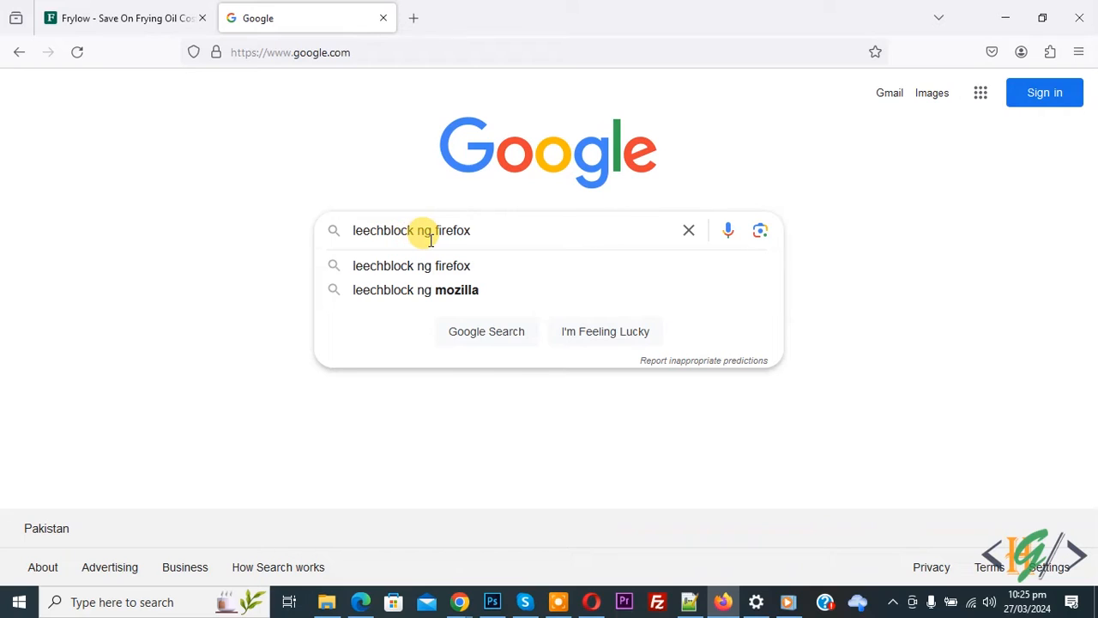
left_click(411, 265)
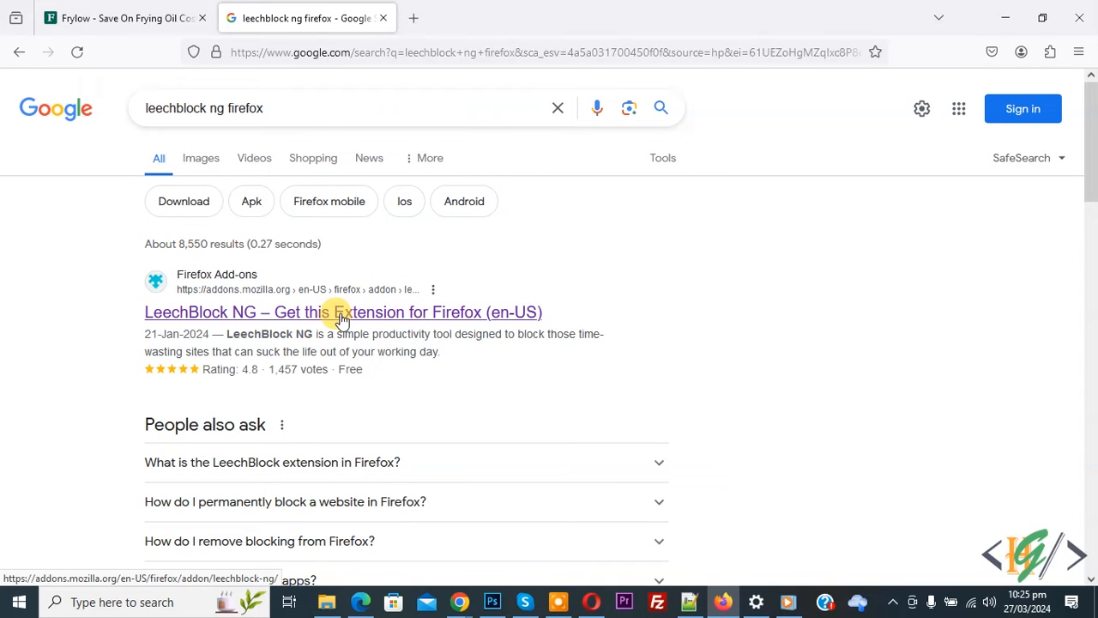
mouse_move(330, 325)
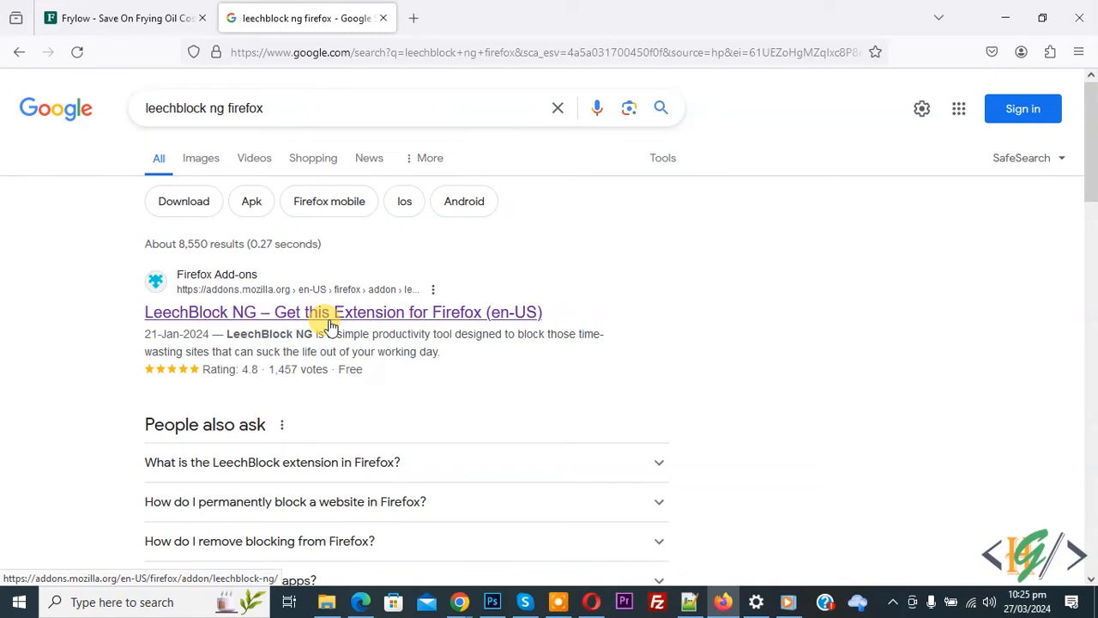
Add LeechBlock NG to Firefox from its Add-ons page and dismiss the added notice.
left_click(343, 311)
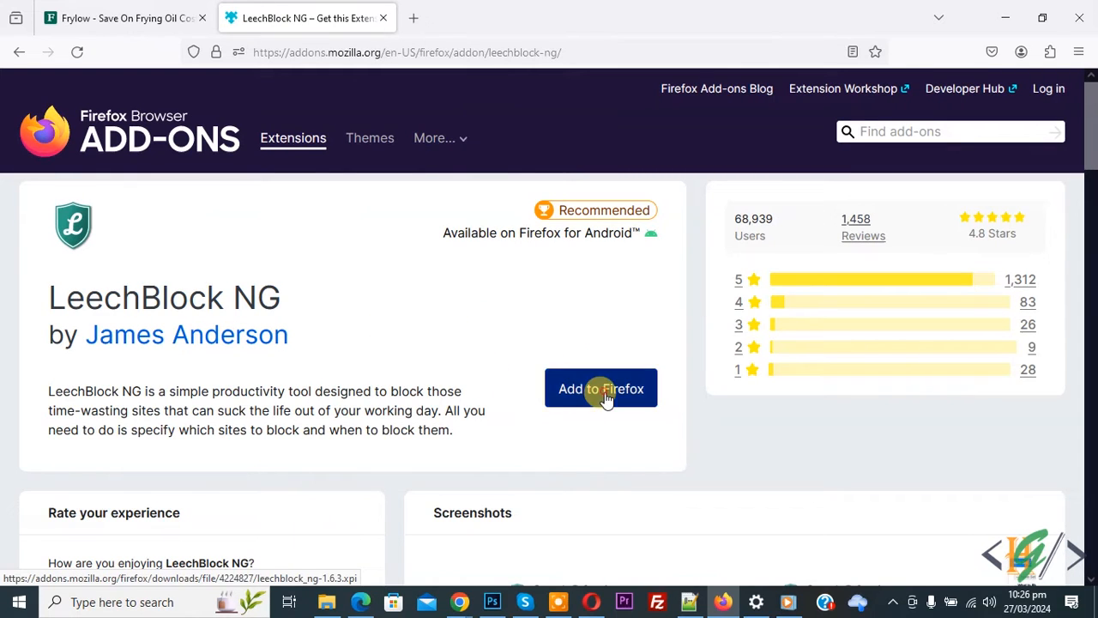
left_click(600, 388)
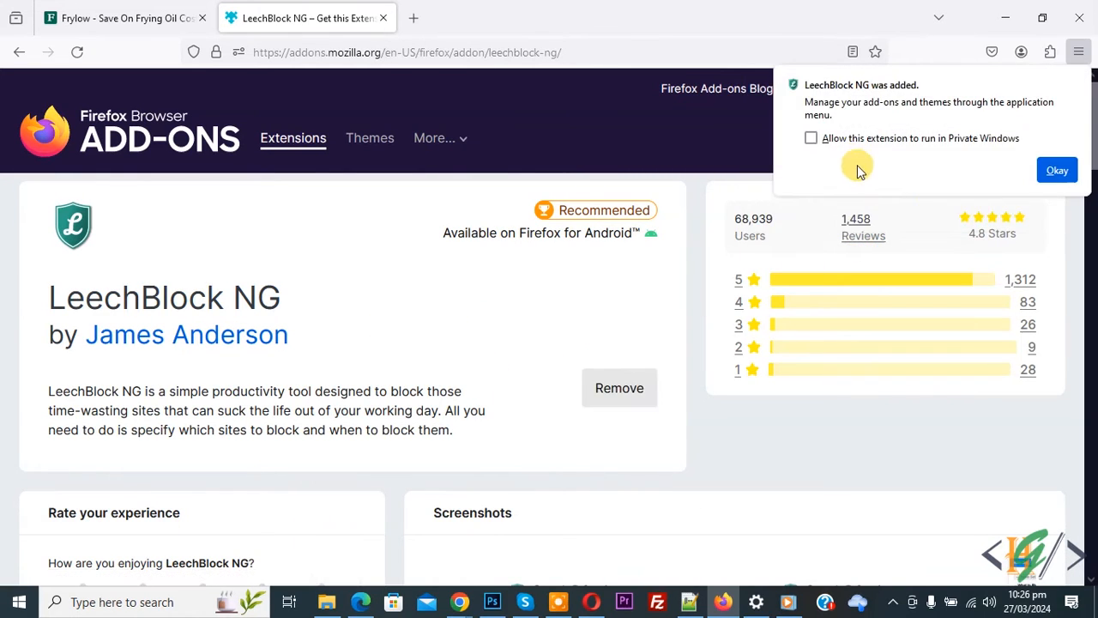
mouse_move(884, 163)
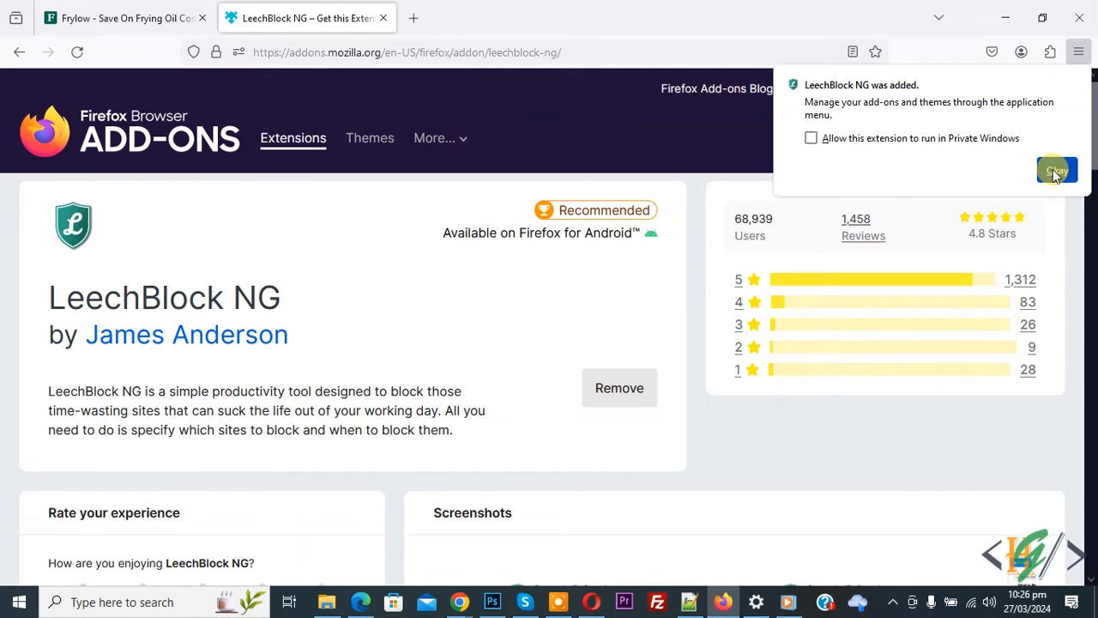
left_click(1056, 170)
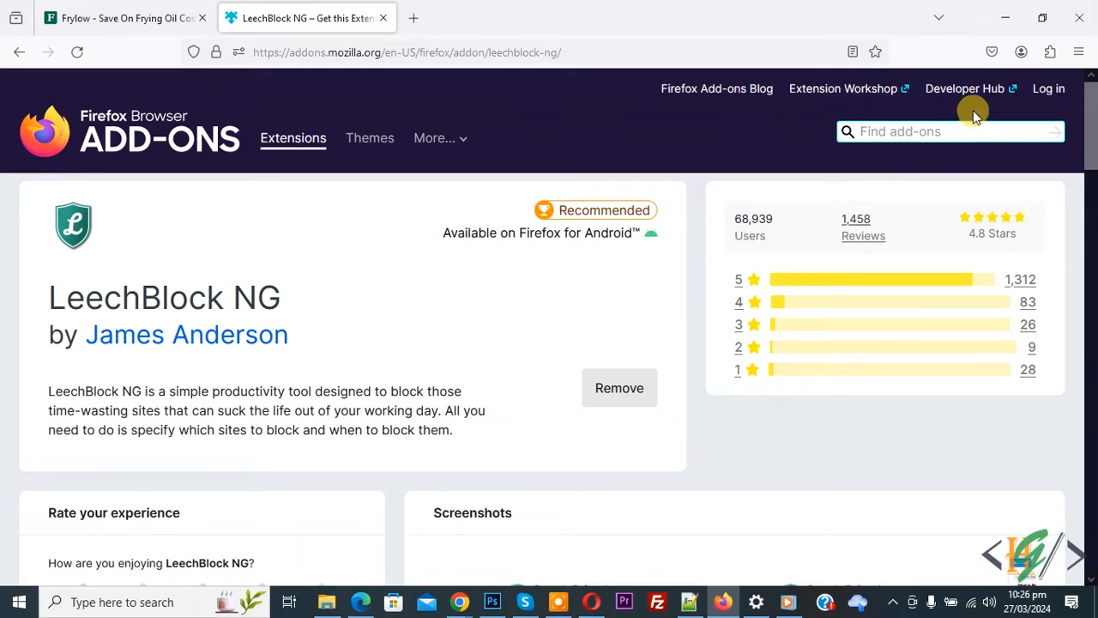
mouse_move(1050, 52)
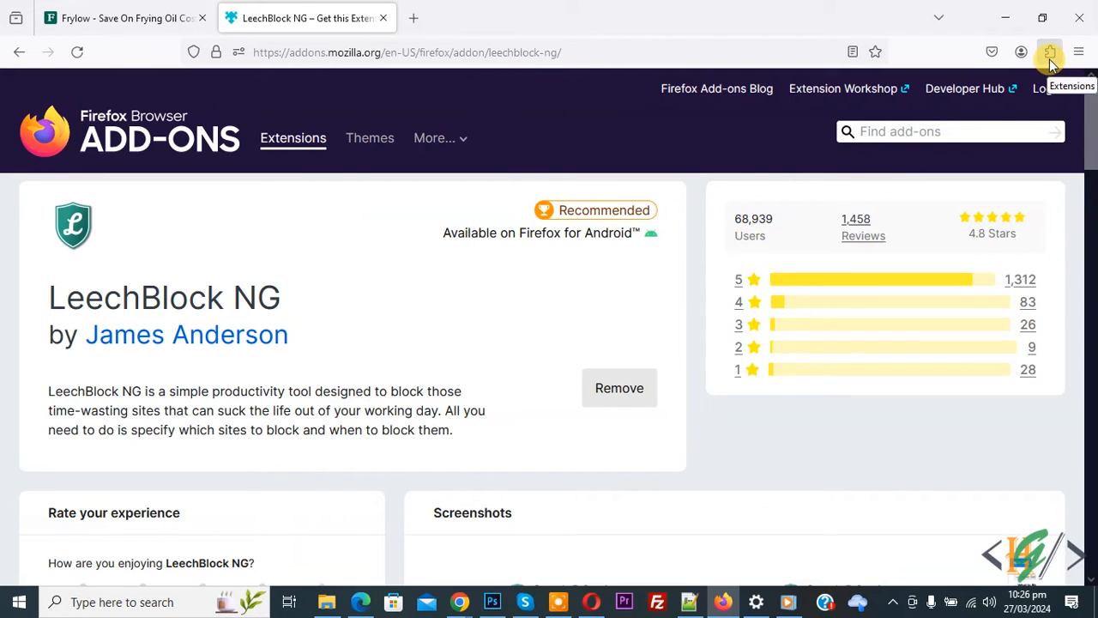
Open LeechBlock NG's Options from the Extensions toolbar menu.
left_click(1050, 52)
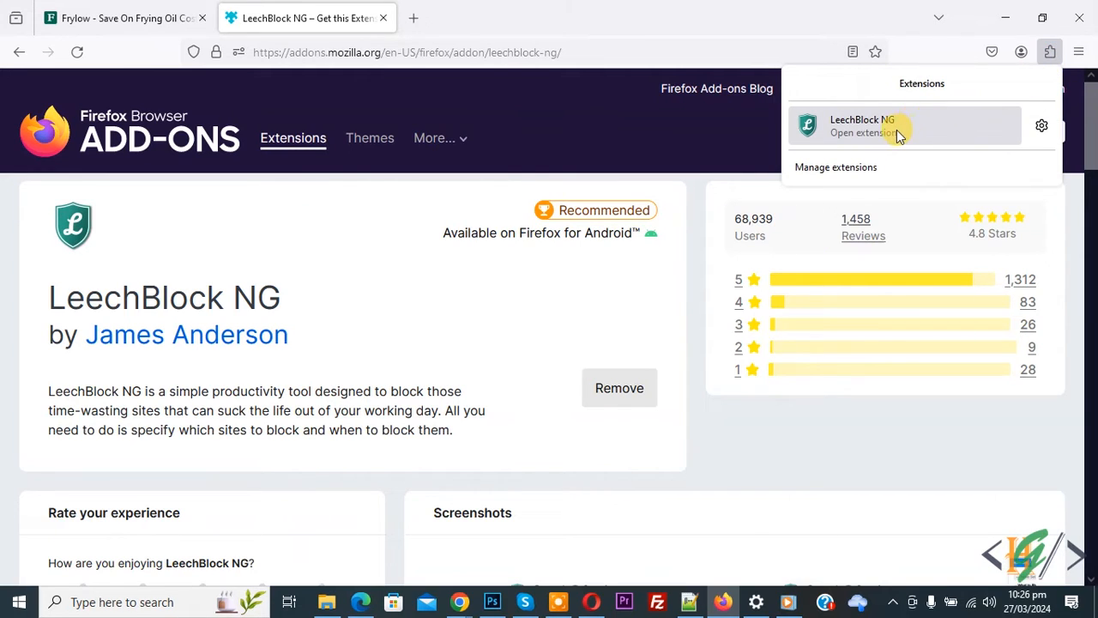
left_click(1041, 125)
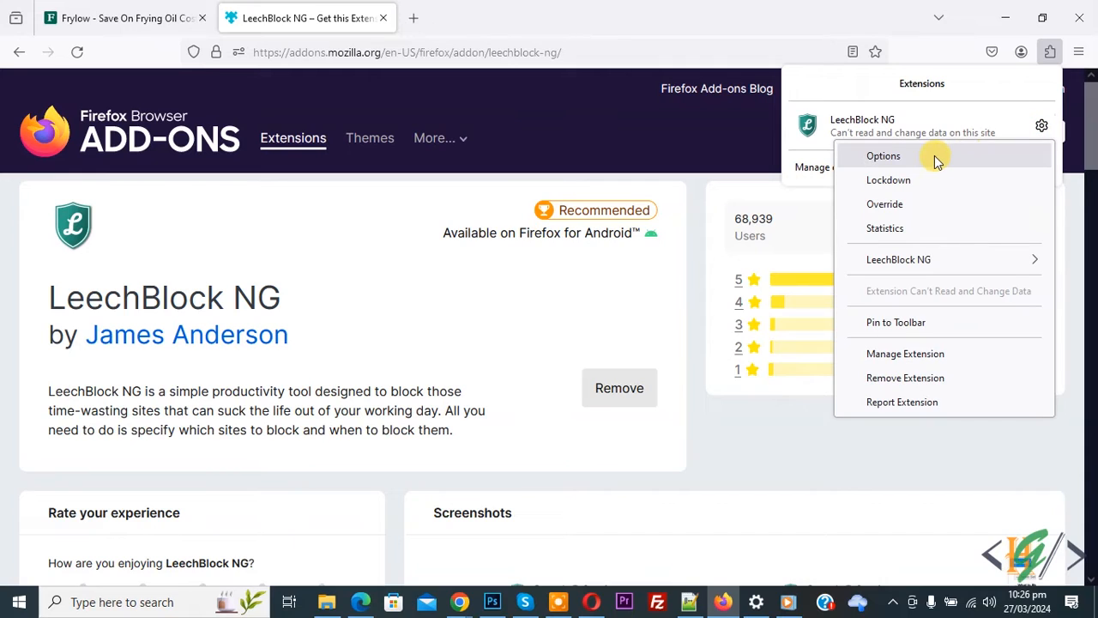
mouse_move(916, 163)
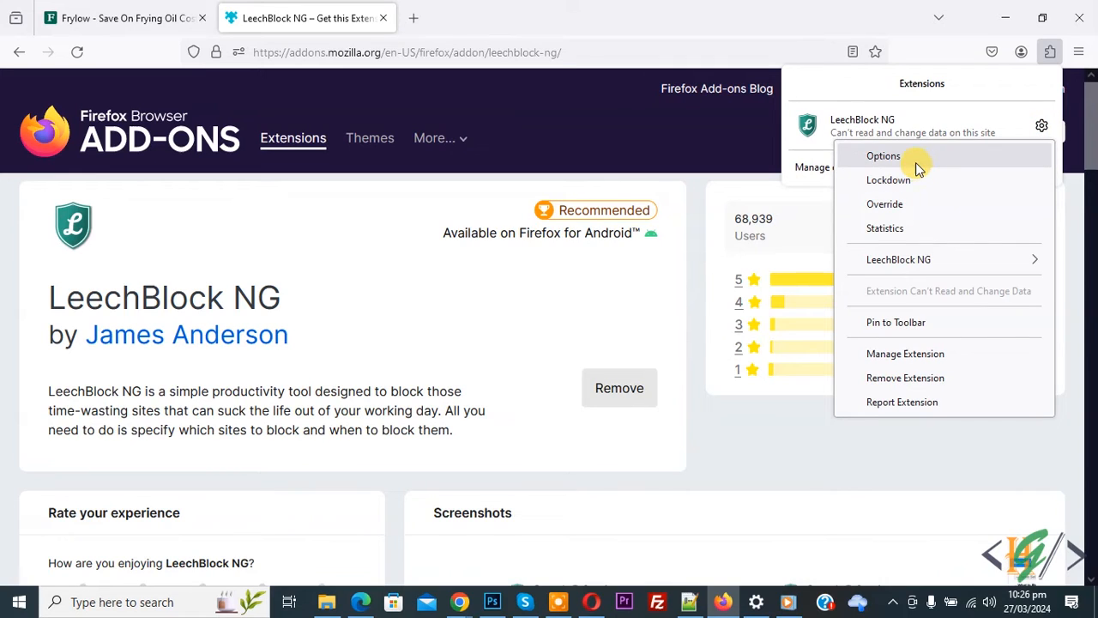
mouse_move(918, 180)
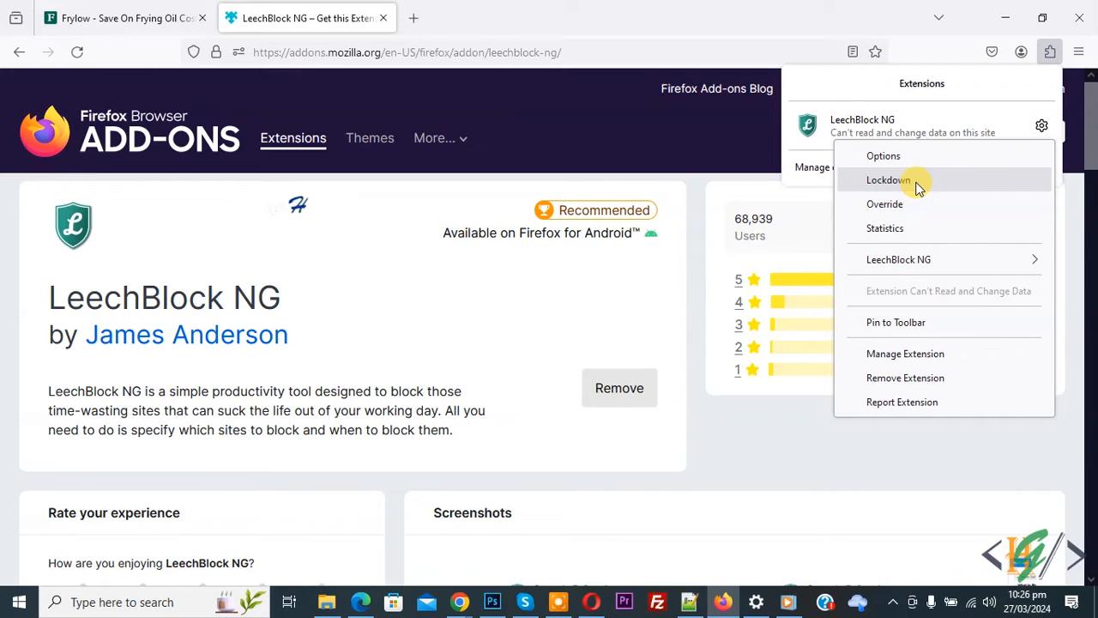
left_click(884, 155)
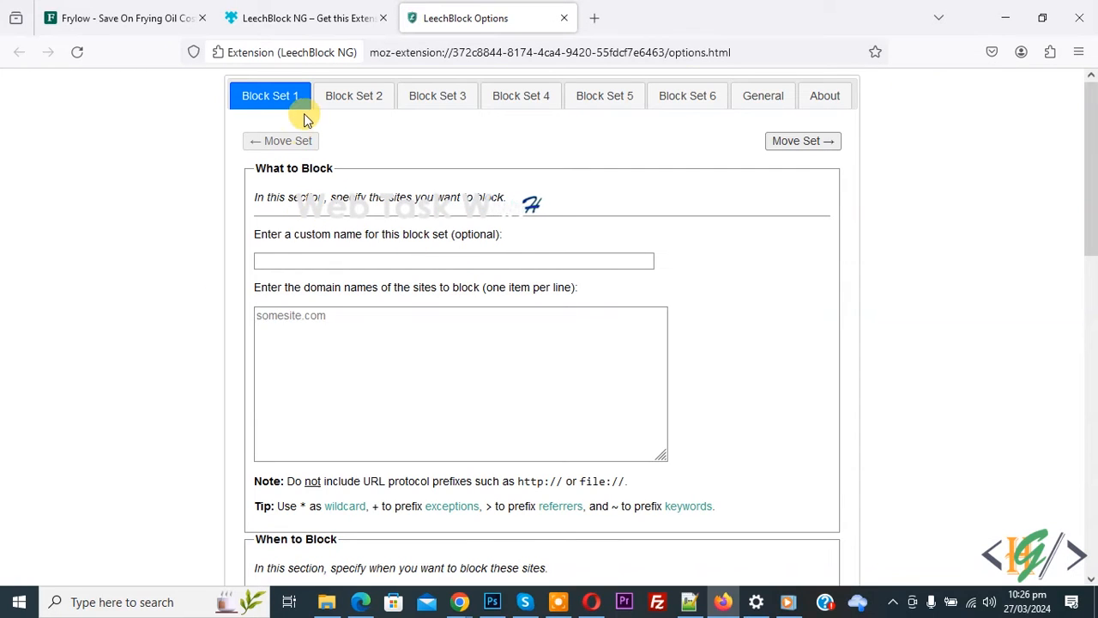
Enter frylow.com in Block Set 1's domain names box.
left_click(460, 383)
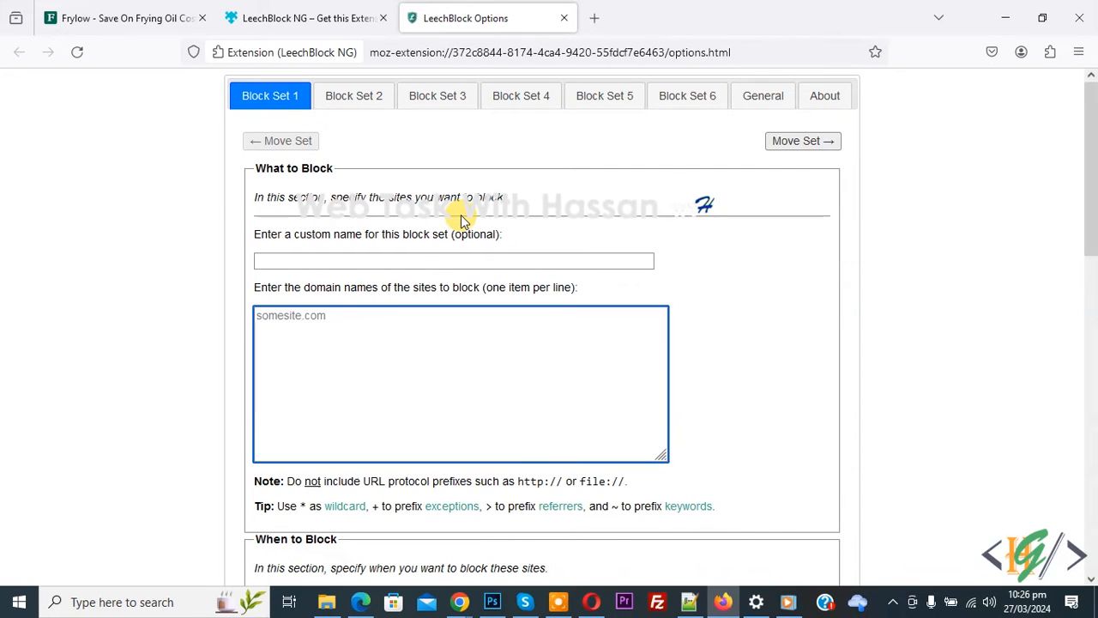
type("f")
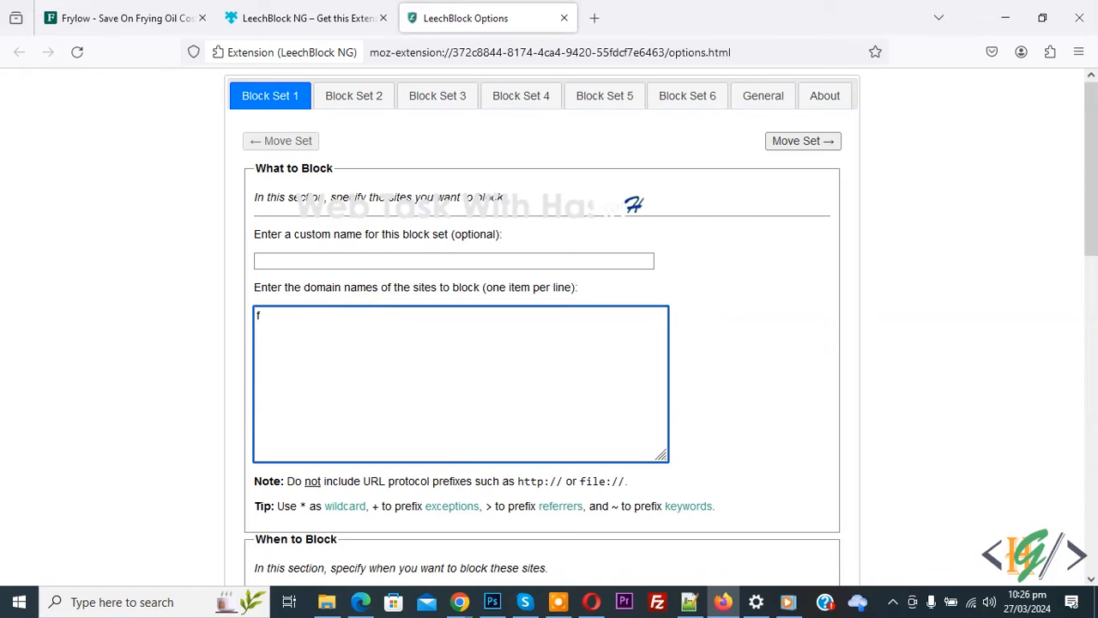
type("rylow.com")
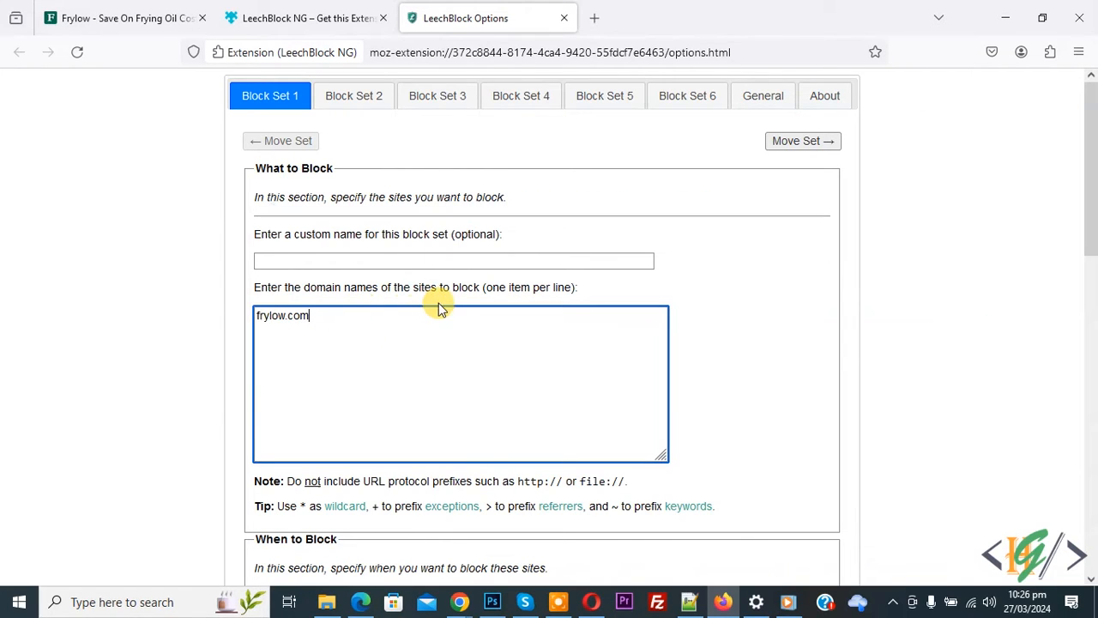
Save Block Set 1 and confirm frylow.com now shows the blocked page.
scroll("down", 3)
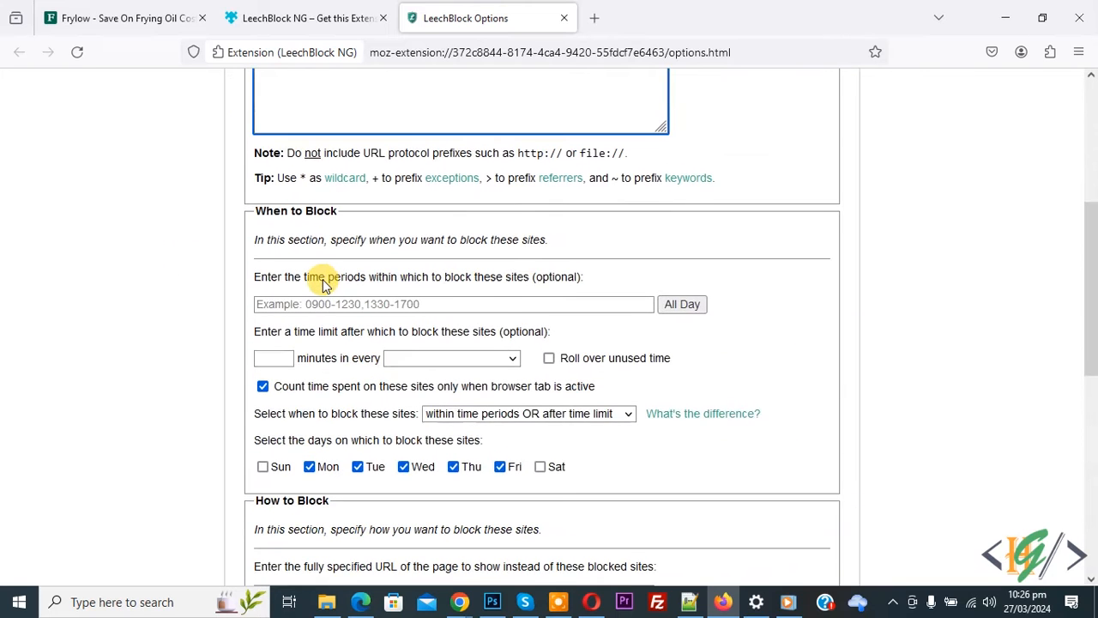
scroll("down", 3)
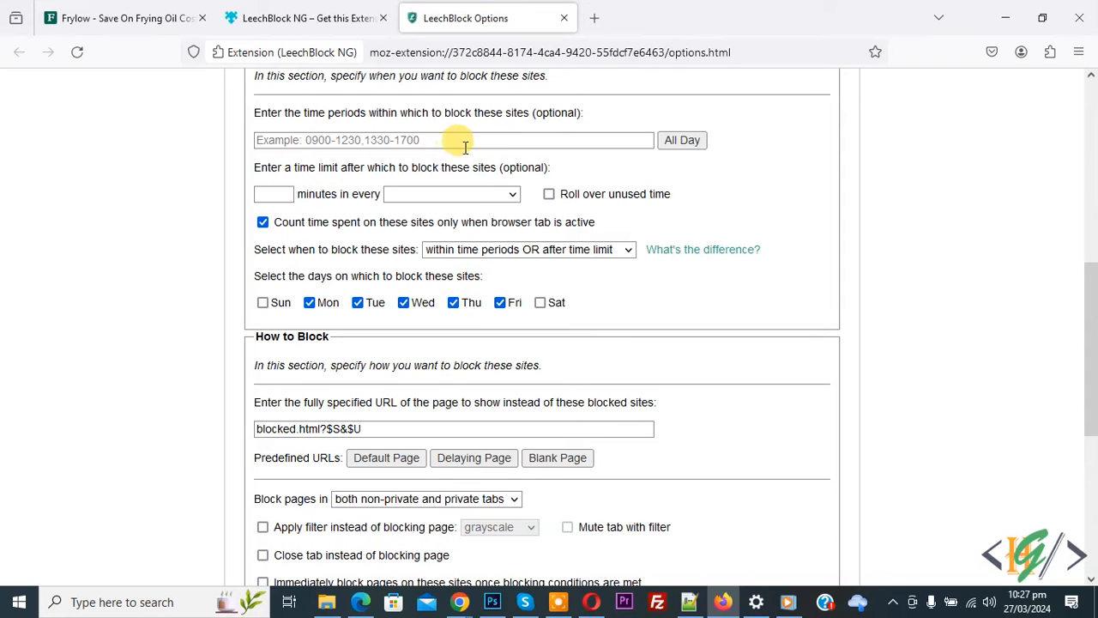
scroll("down", 3)
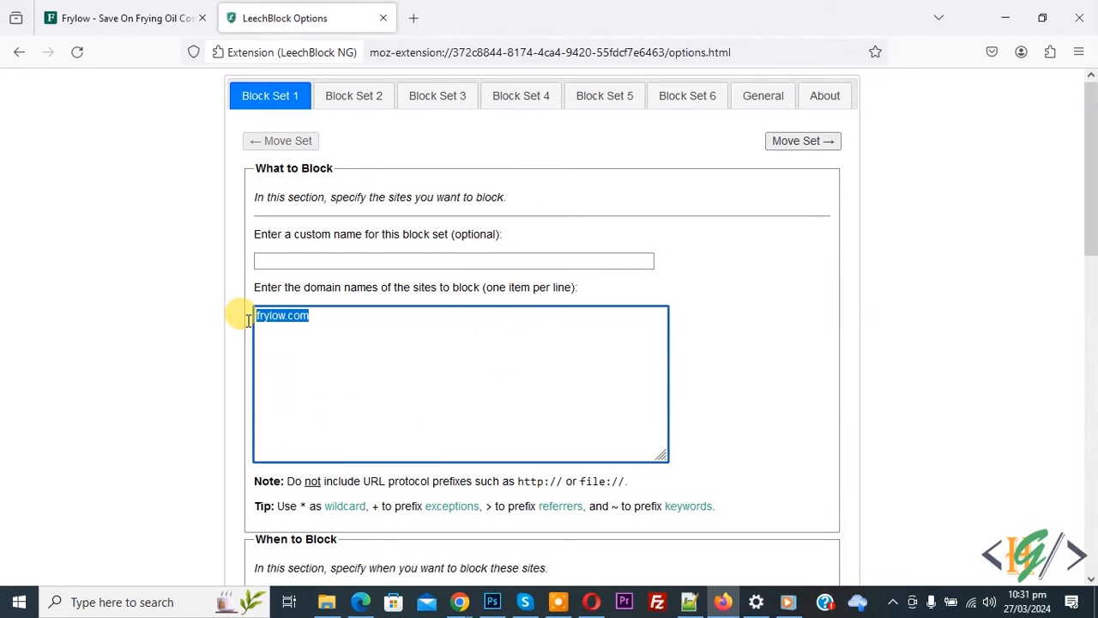
left_click(394, 385)
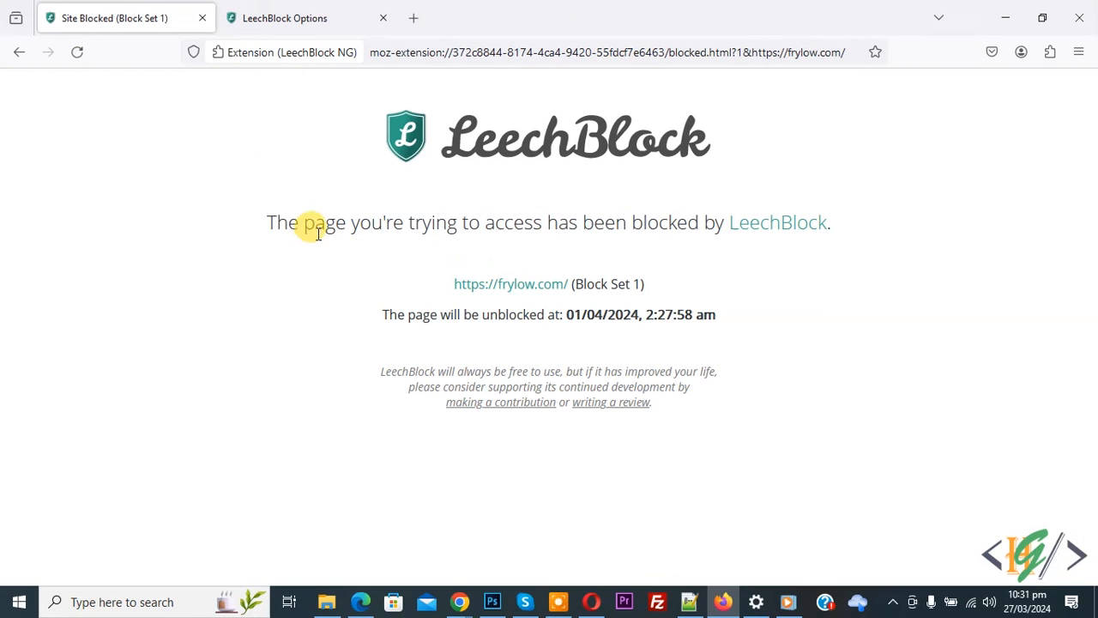
mouse_move(547, 230)
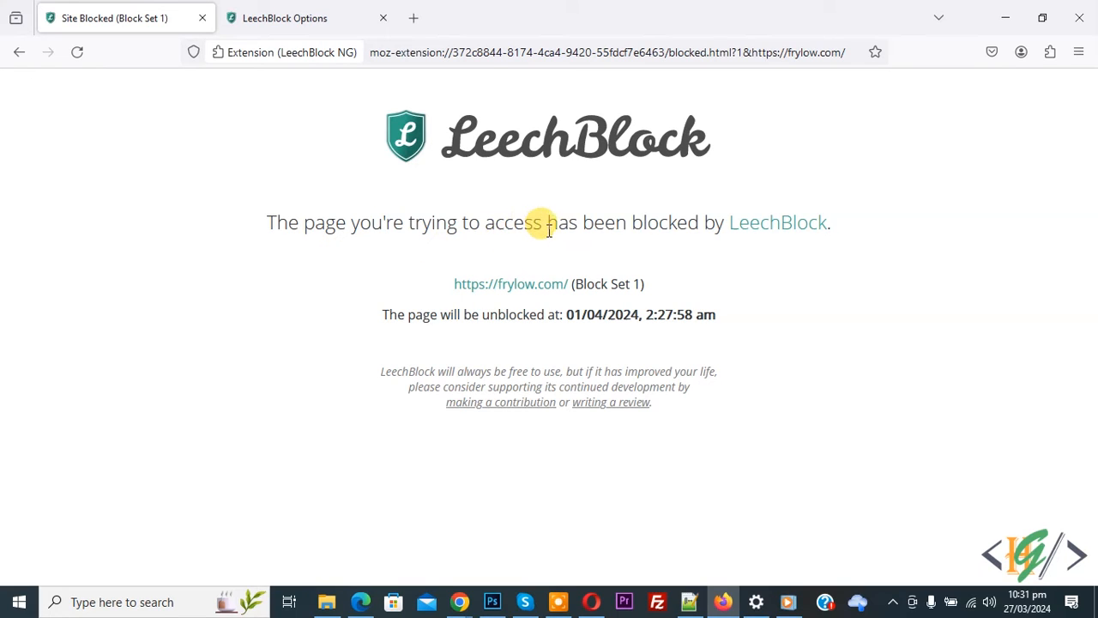
mouse_move(578, 276)
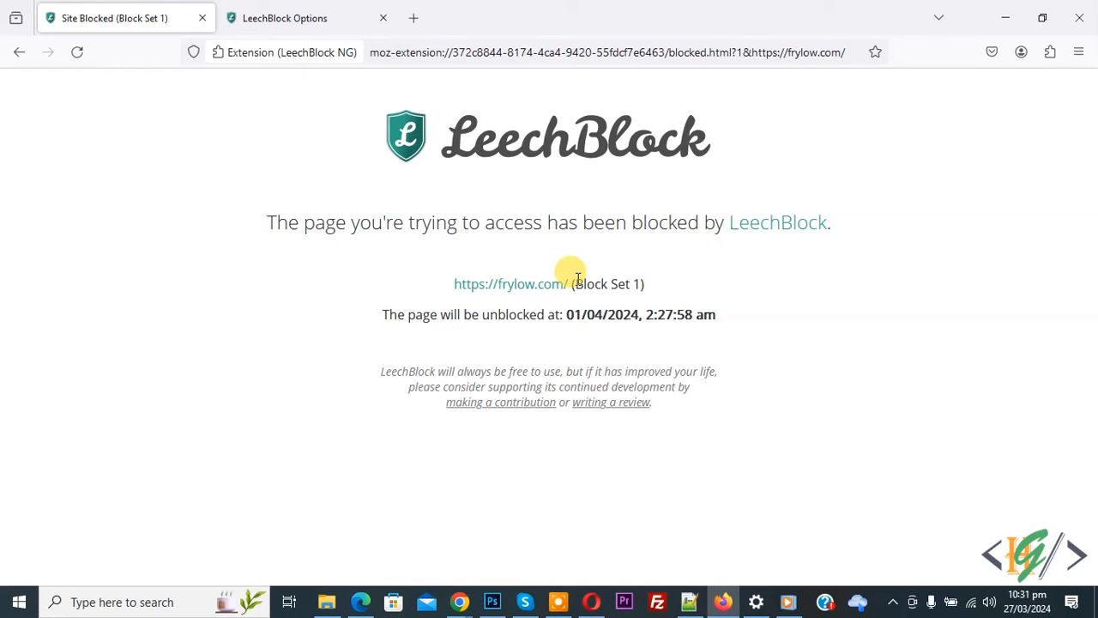
mouse_move(882, 209)
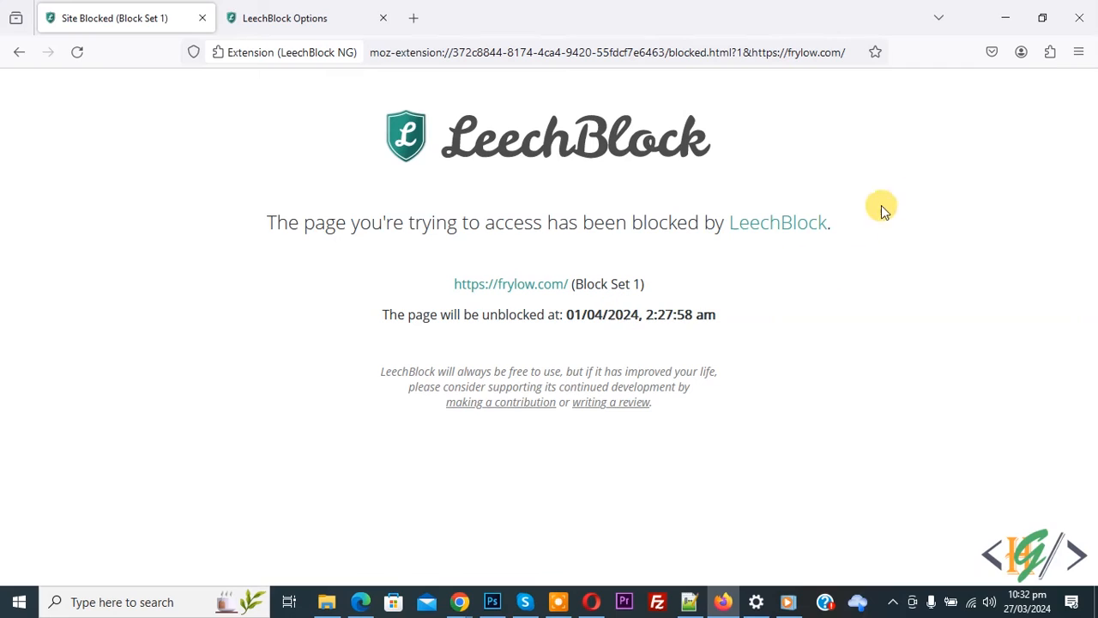
mouse_move(1050, 52)
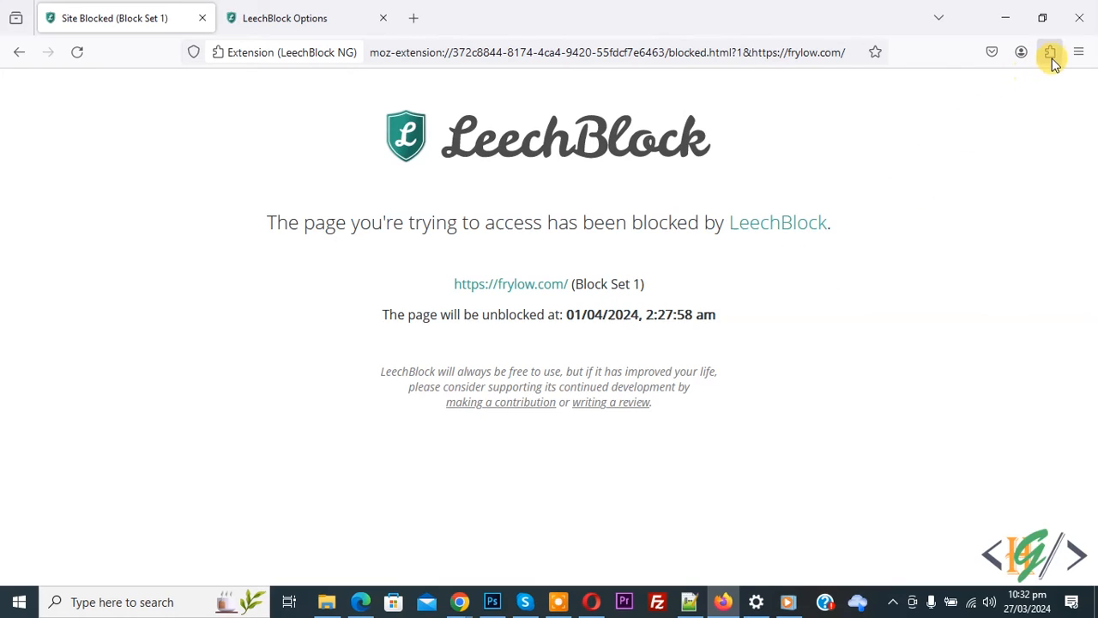
Reopen LeechBlock NG Options via the Extensions menu gear.
left_click(1050, 53)
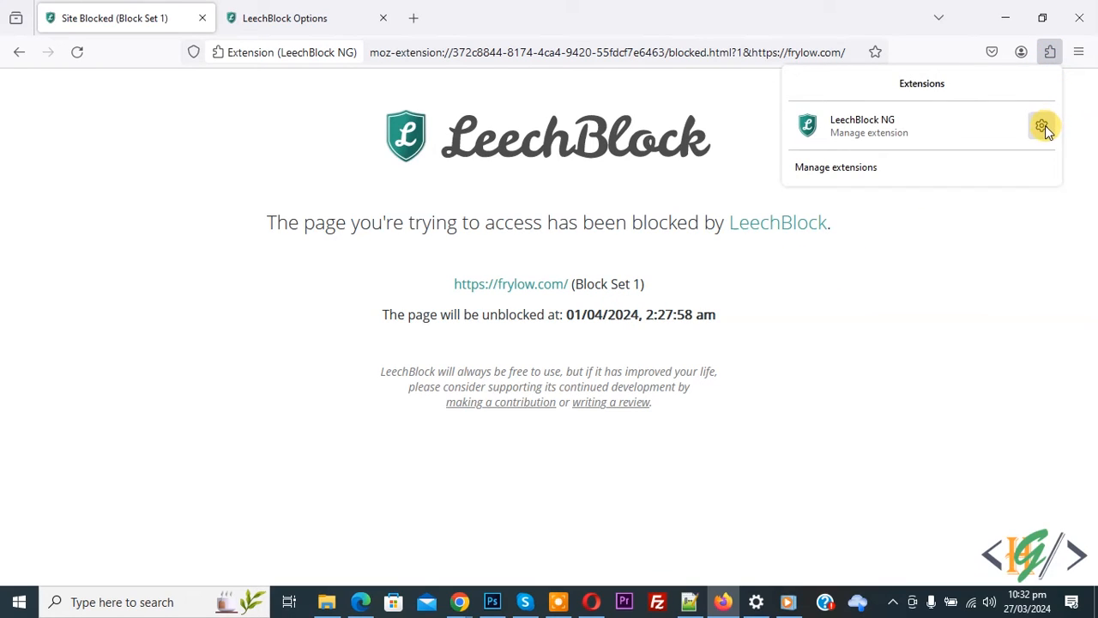
left_click(1041, 125)
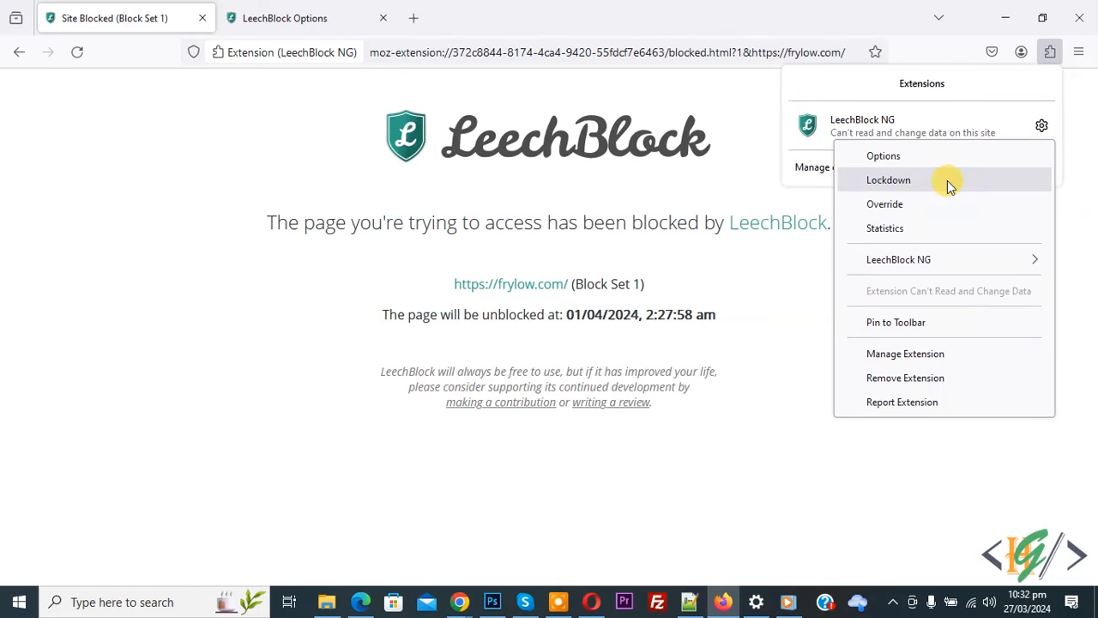
left_click(888, 180)
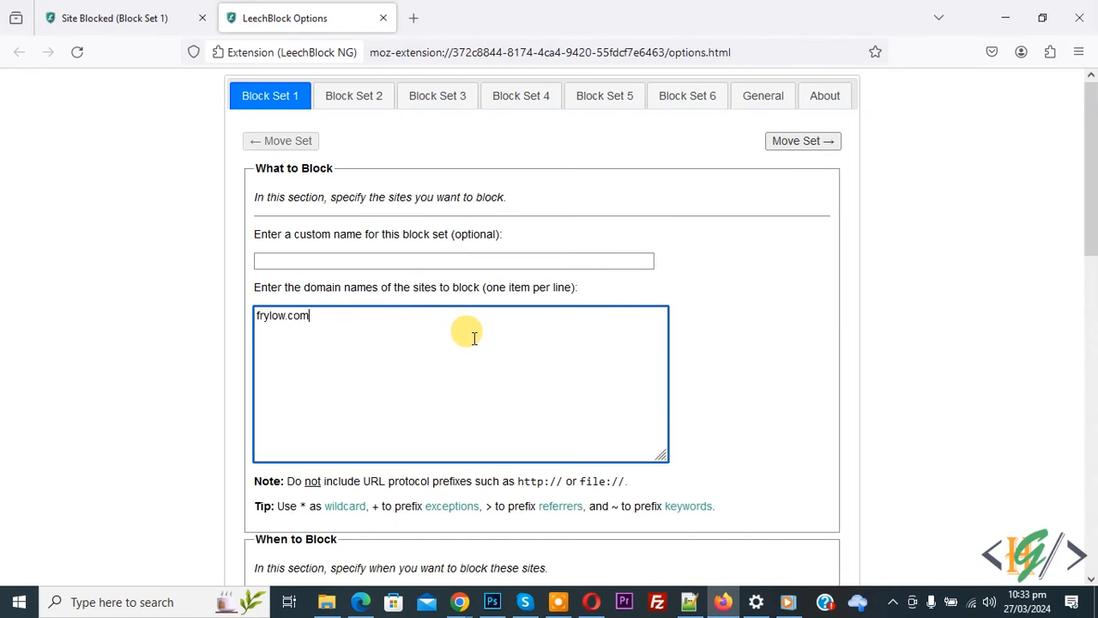
In the General tab, set Access Control to require a password, then save.
left_click(762, 95)
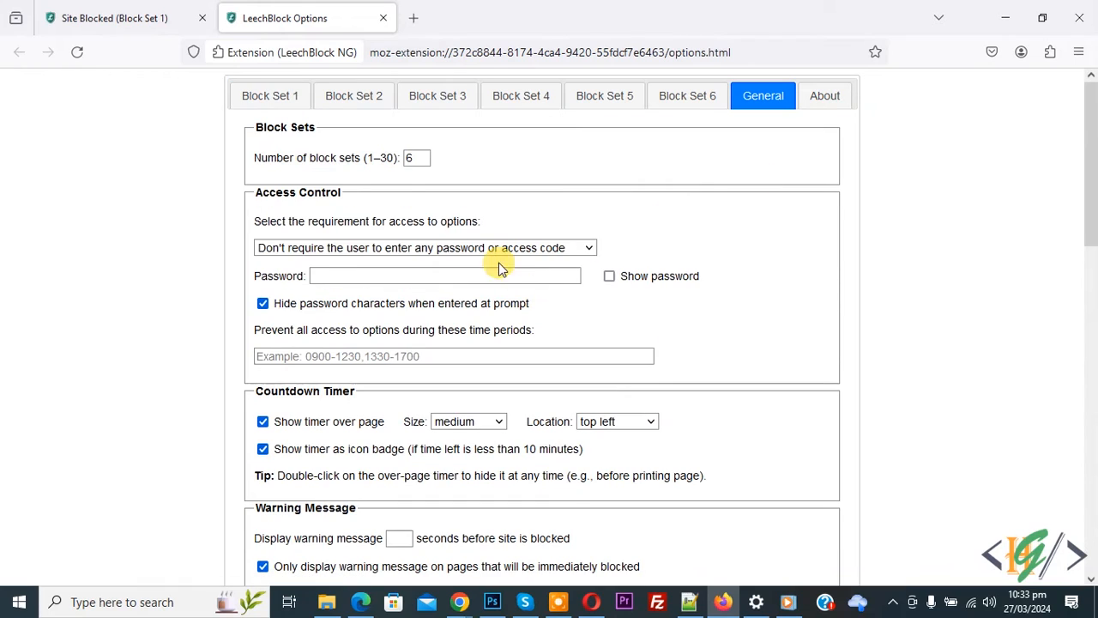
mouse_move(426, 293)
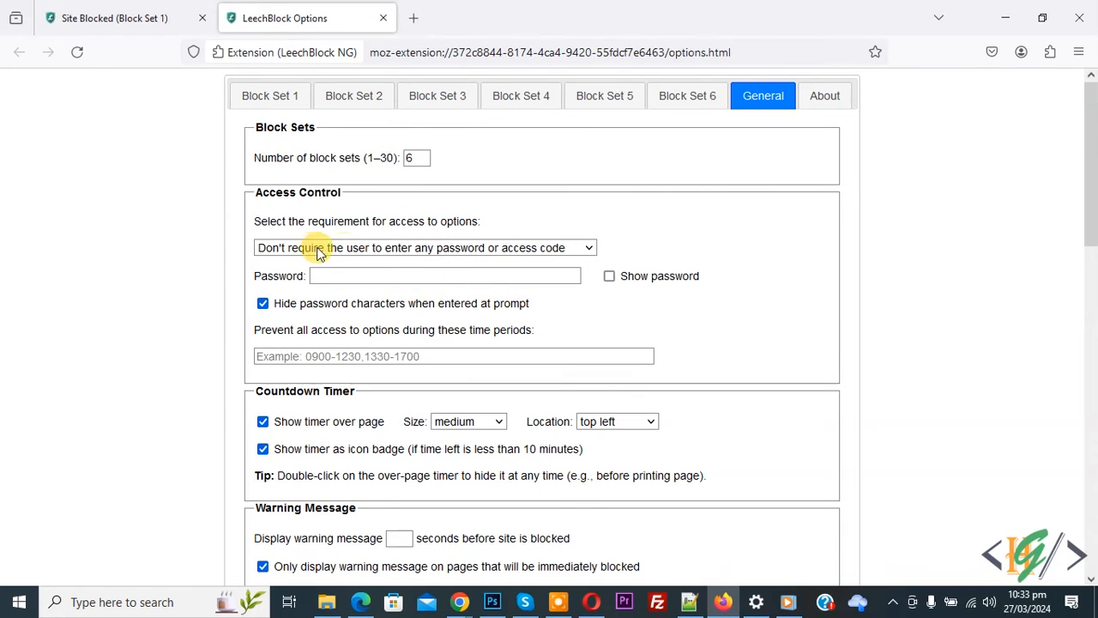
left_click(422, 247)
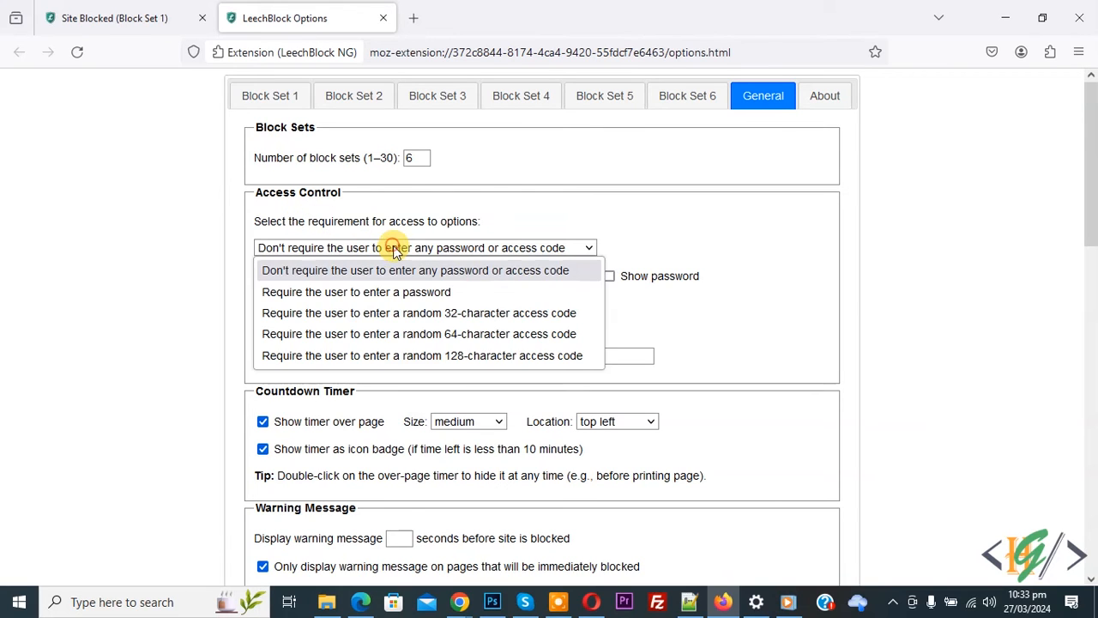
mouse_move(386, 292)
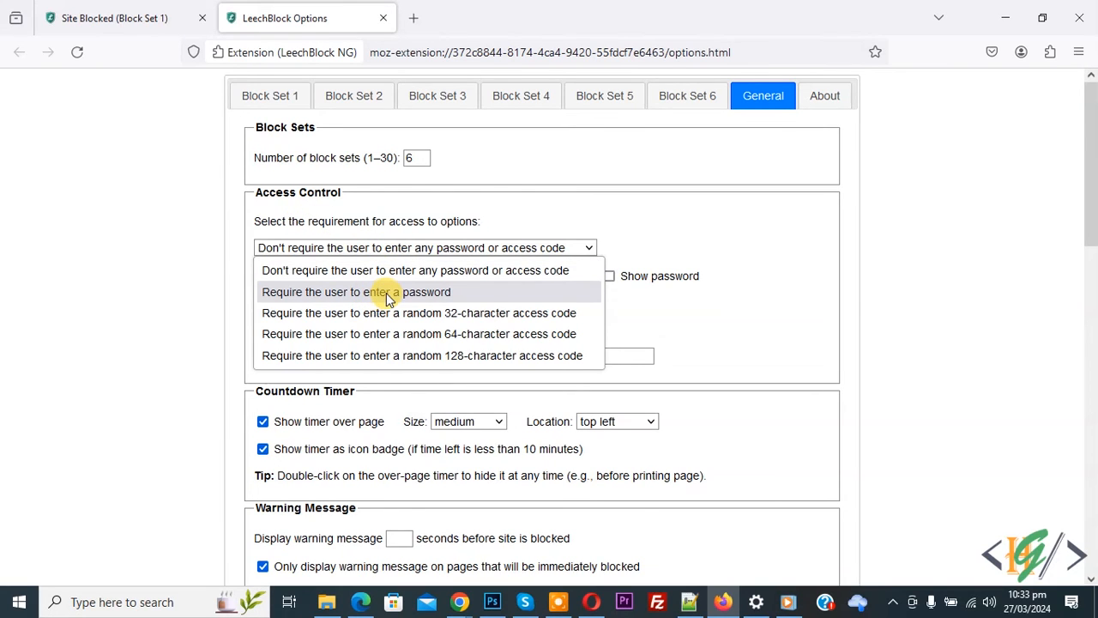
left_click(355, 292)
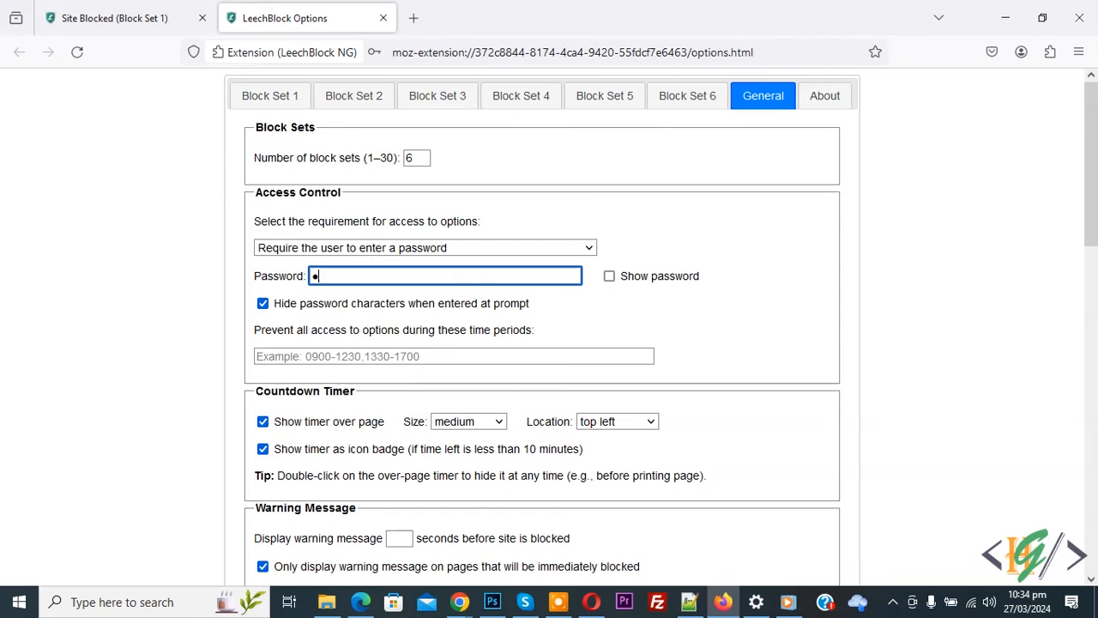
scroll("down", 3)
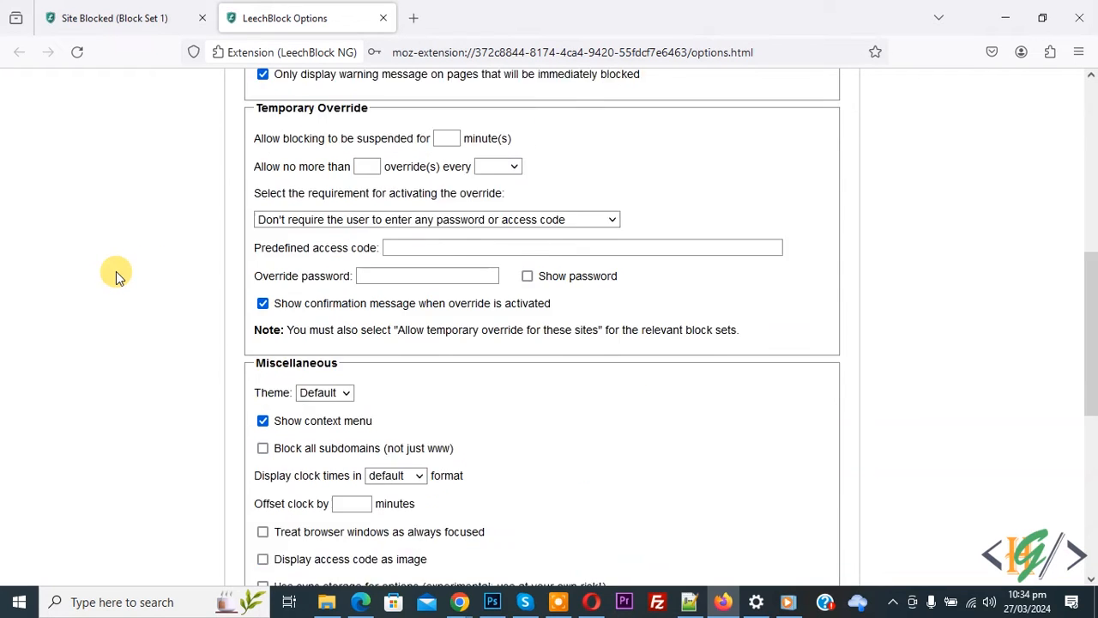
scroll("down", 3)
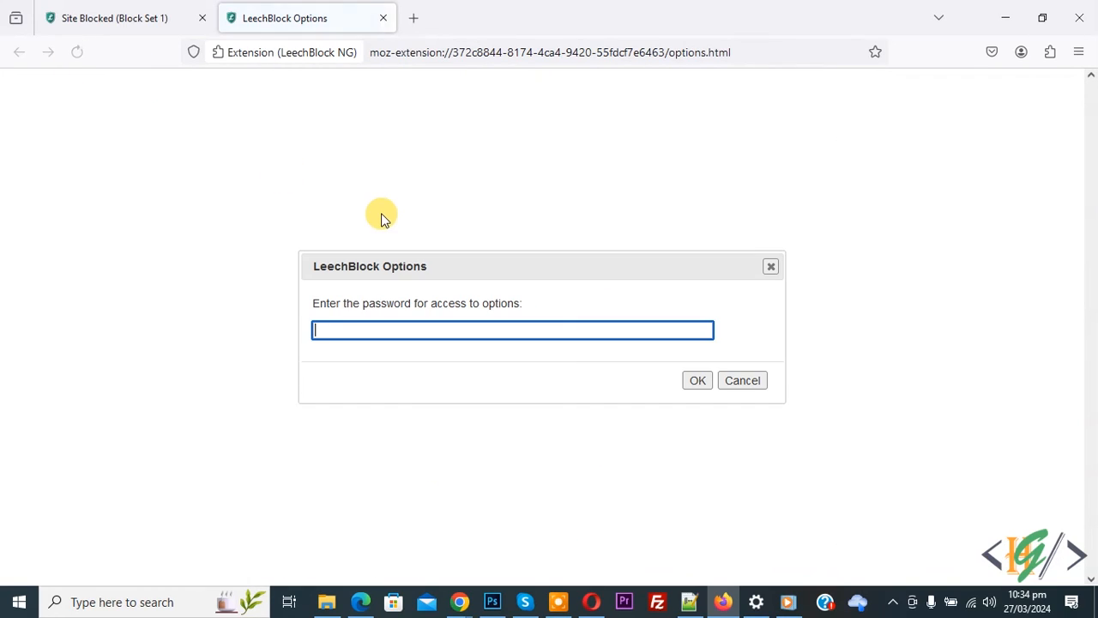
mouse_move(326, 313)
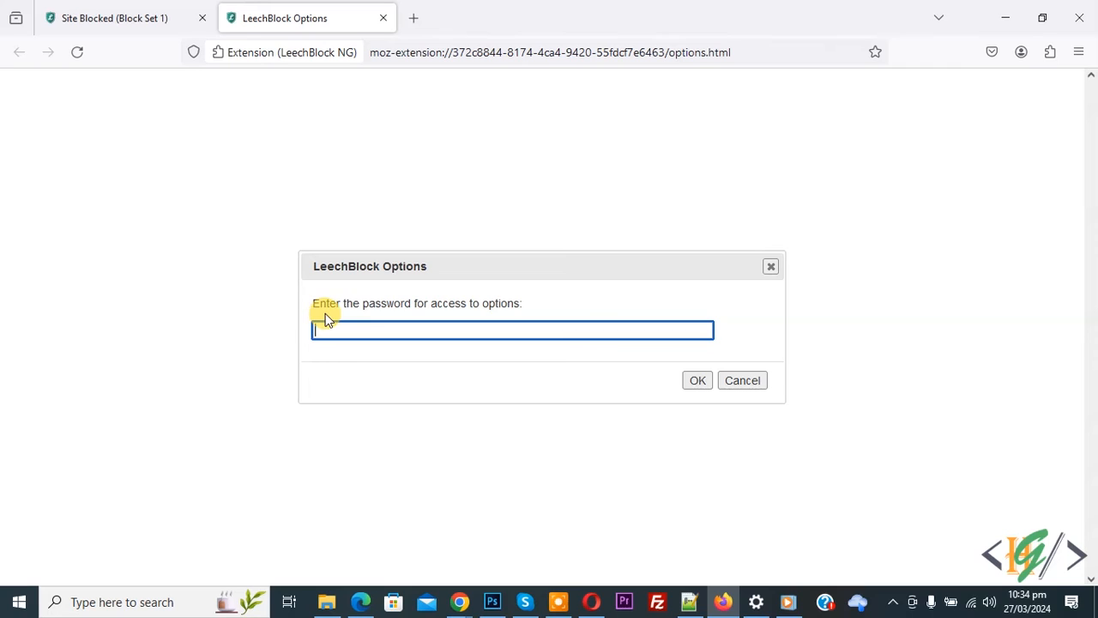
mouse_move(459, 329)
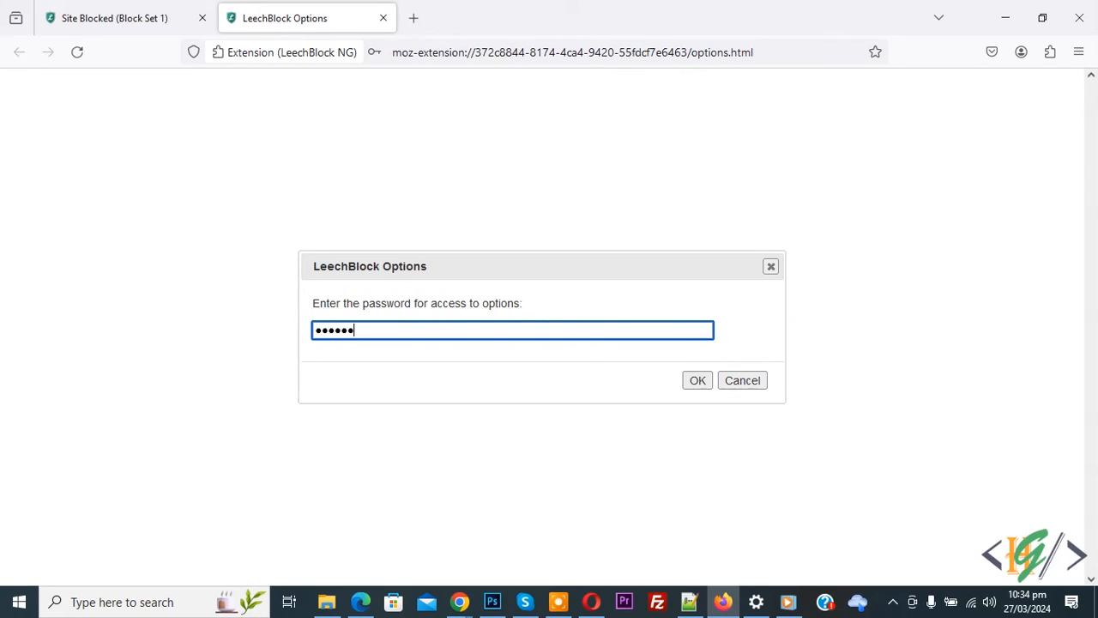
Submit the password to unlock LeechBlock NG options.
left_click(697, 380)
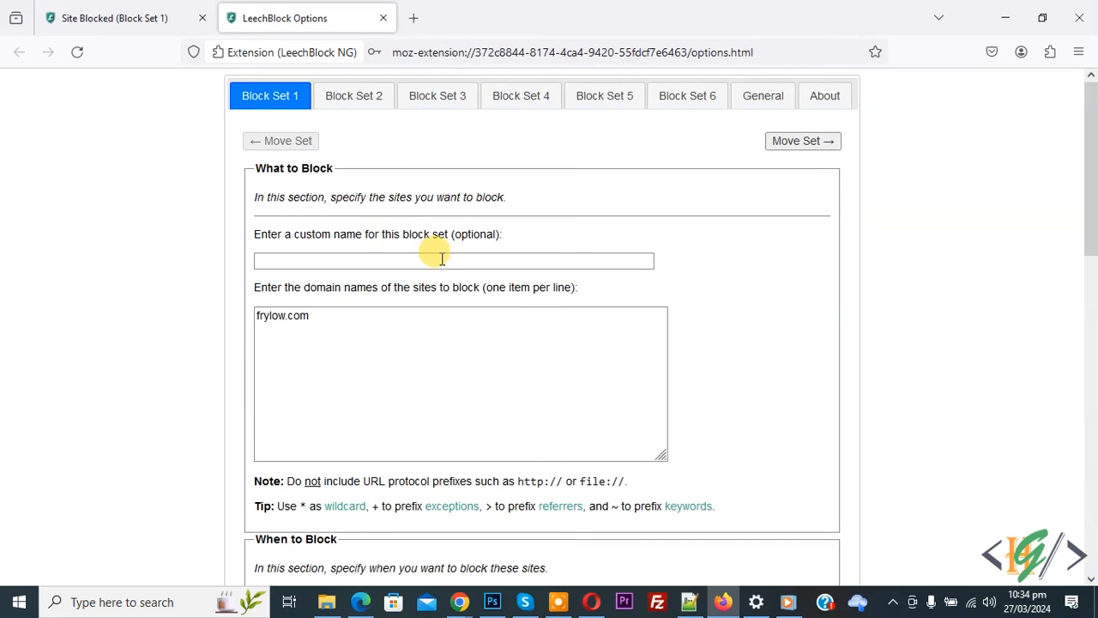
Select and delete frylow.com from Block Set 1's domain list, then save.
double_click(298, 315)
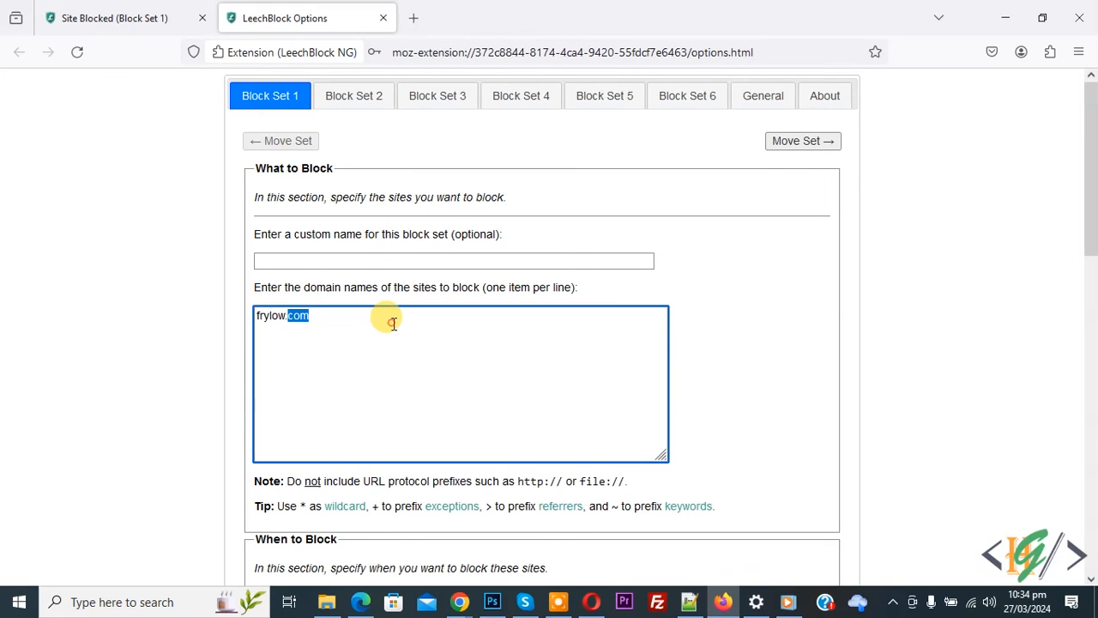
key("ctrl+a")
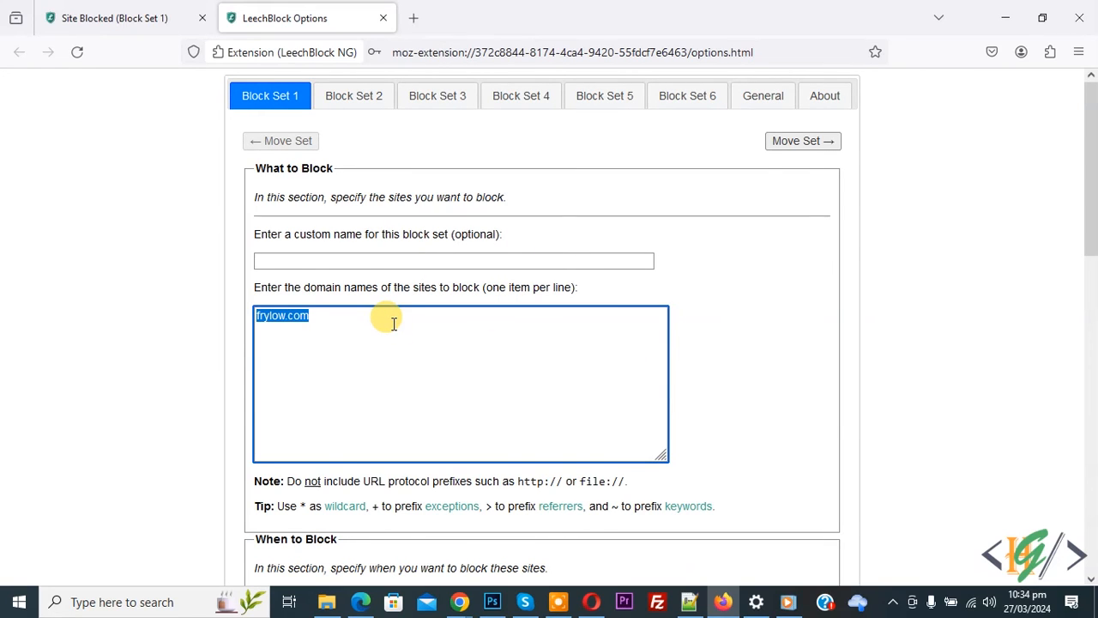
scroll("down", 3)
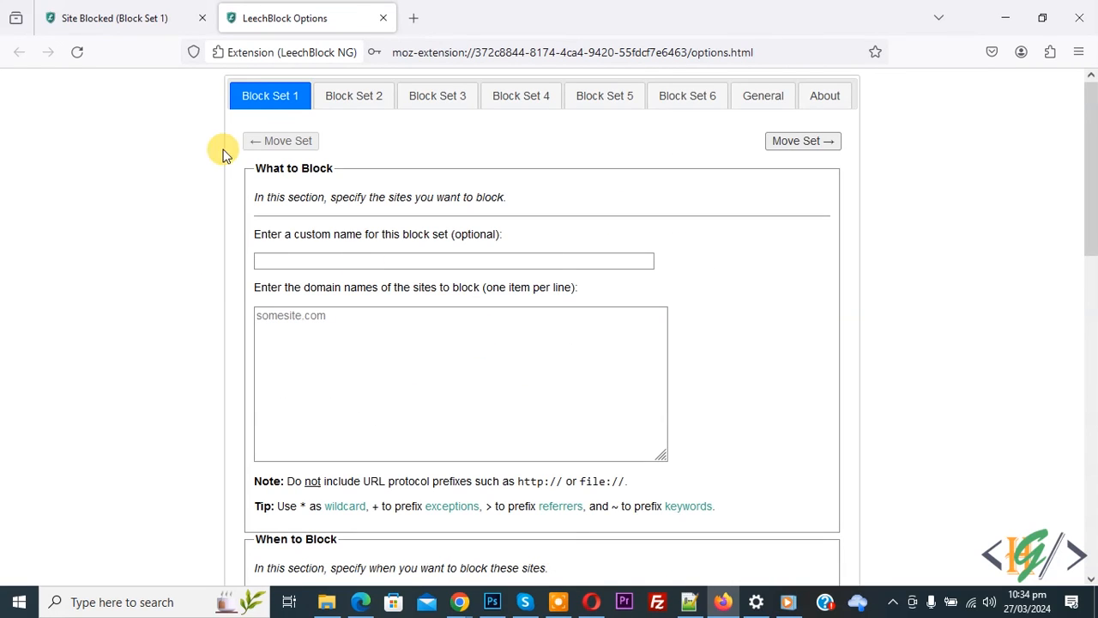
Reload frylow.com in the blocked tab and scroll the now-loading Frylow site.
left_click(601, 53)
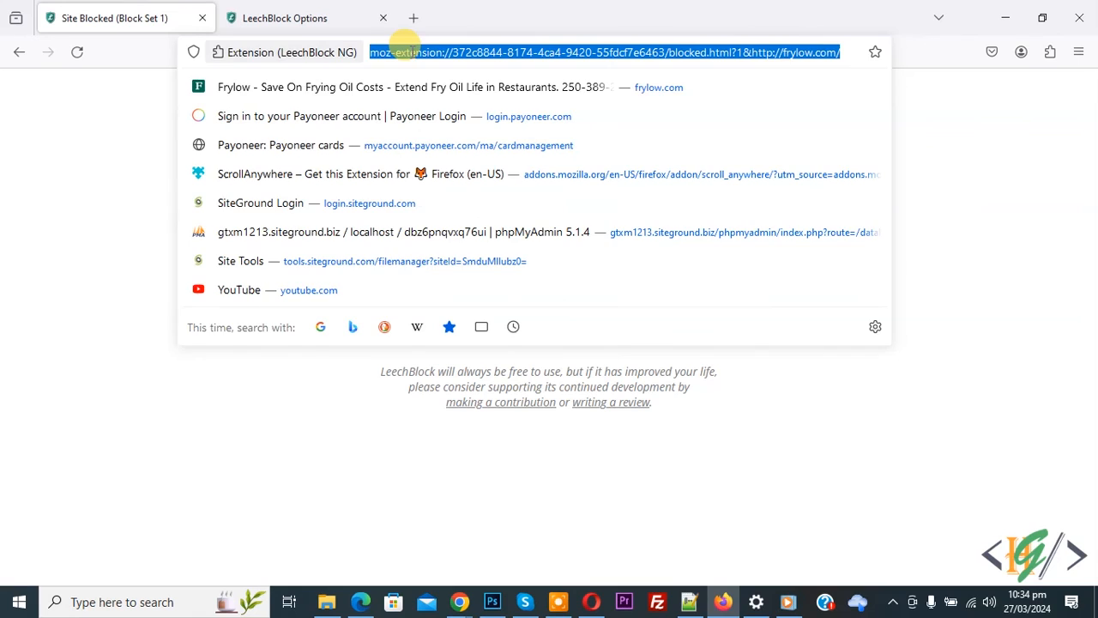
left_click(428, 87)
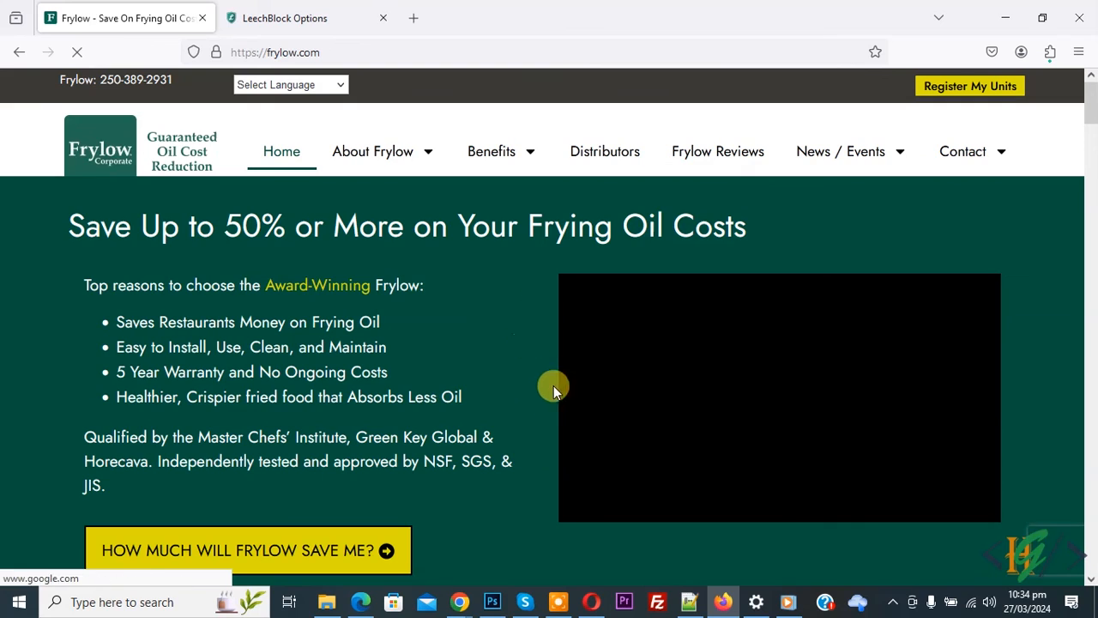
scroll("down", 3)
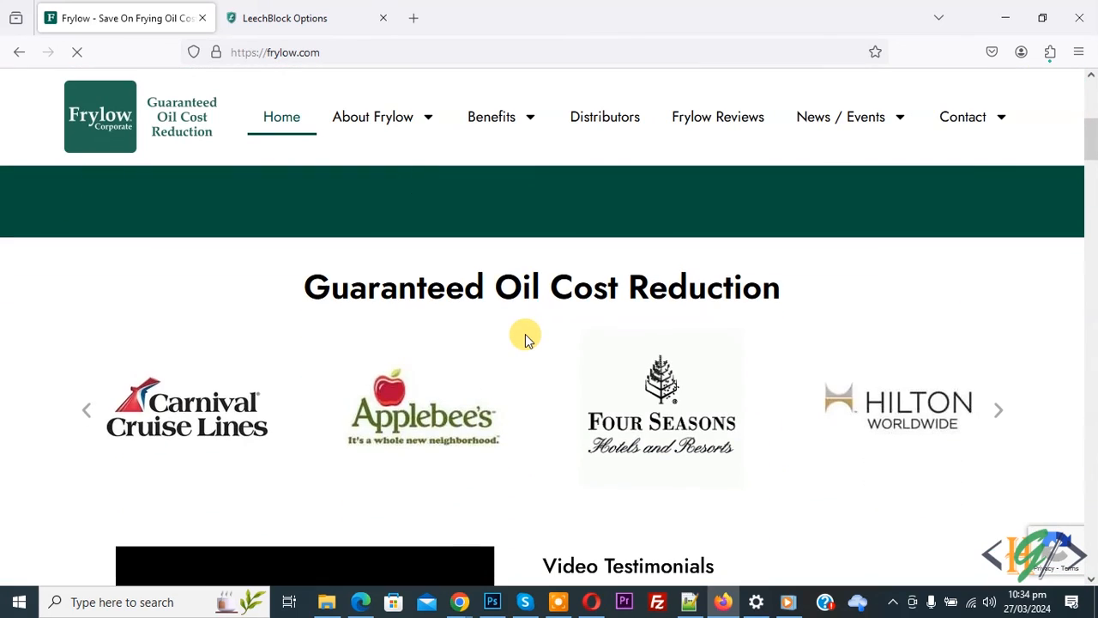